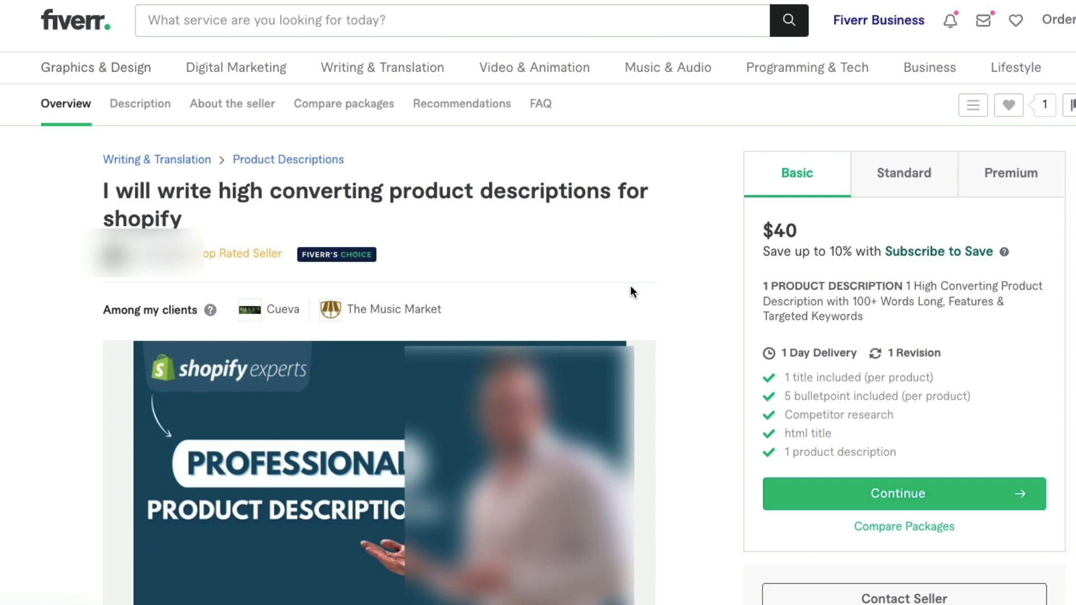
mouse_move(539, 272)
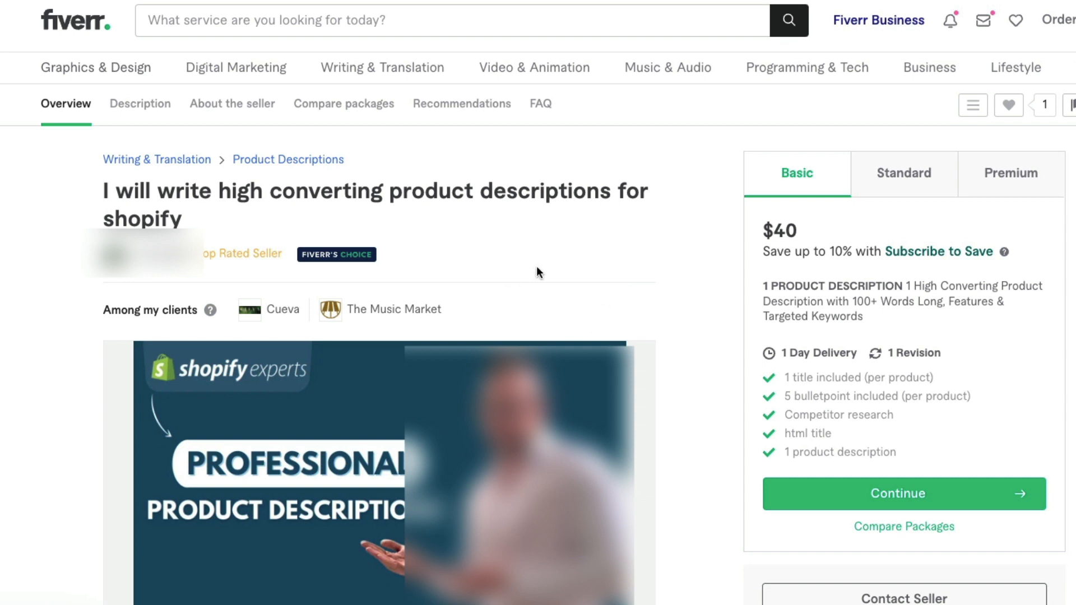
mouse_move(565, 281)
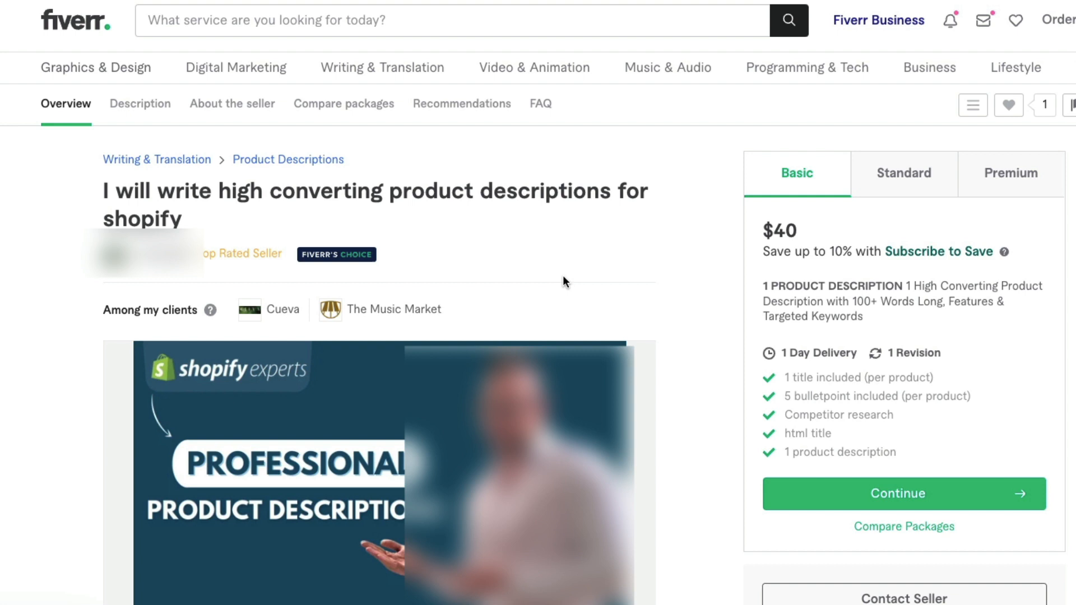
mouse_move(244, 226)
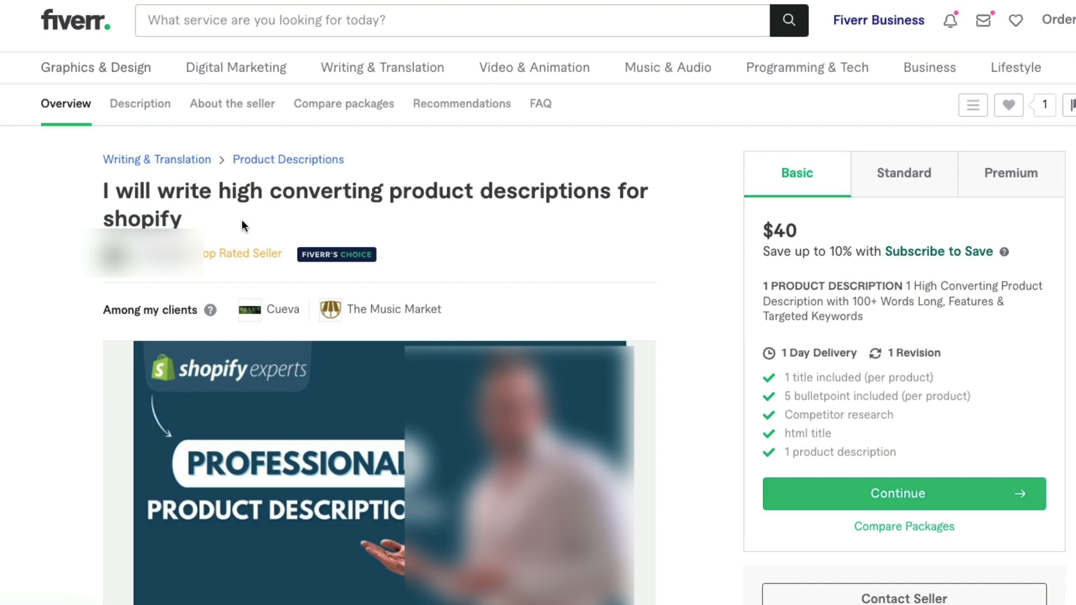
mouse_move(587, 254)
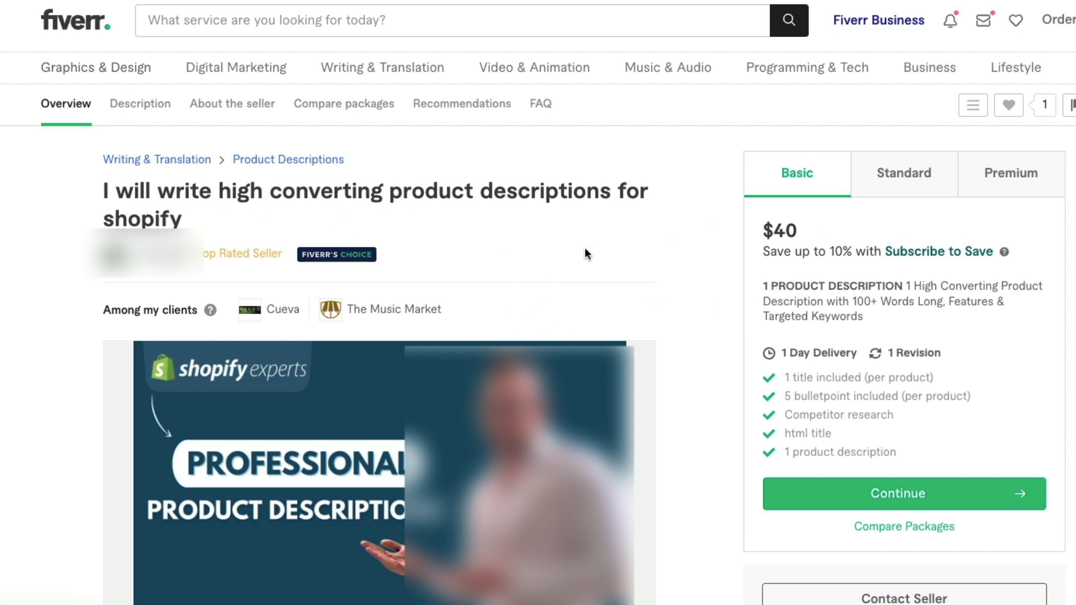
mouse_move(694, 273)
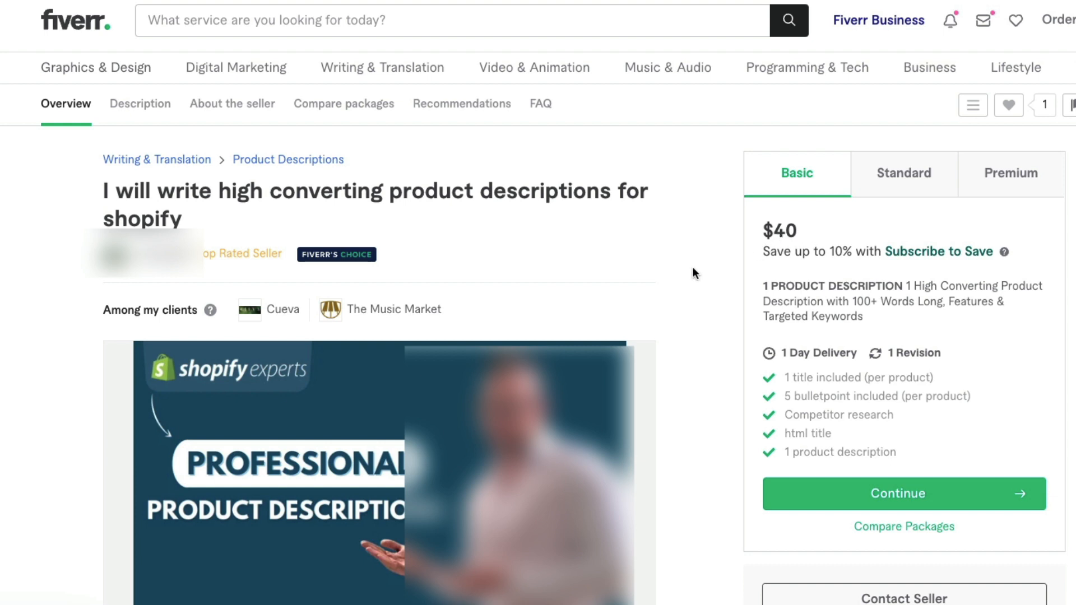
mouse_move(790, 236)
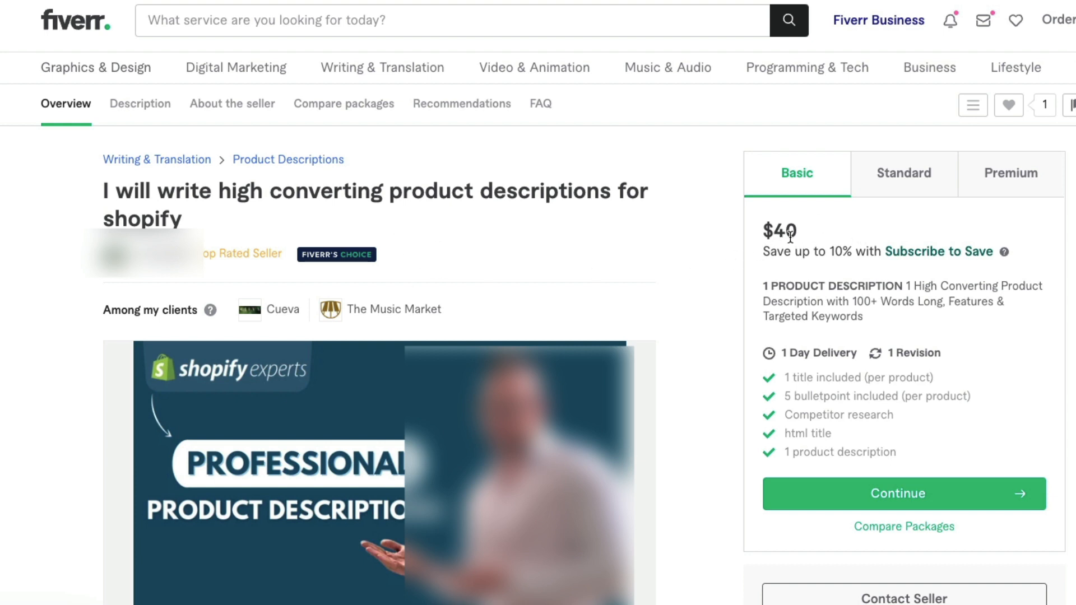
mouse_move(804, 259)
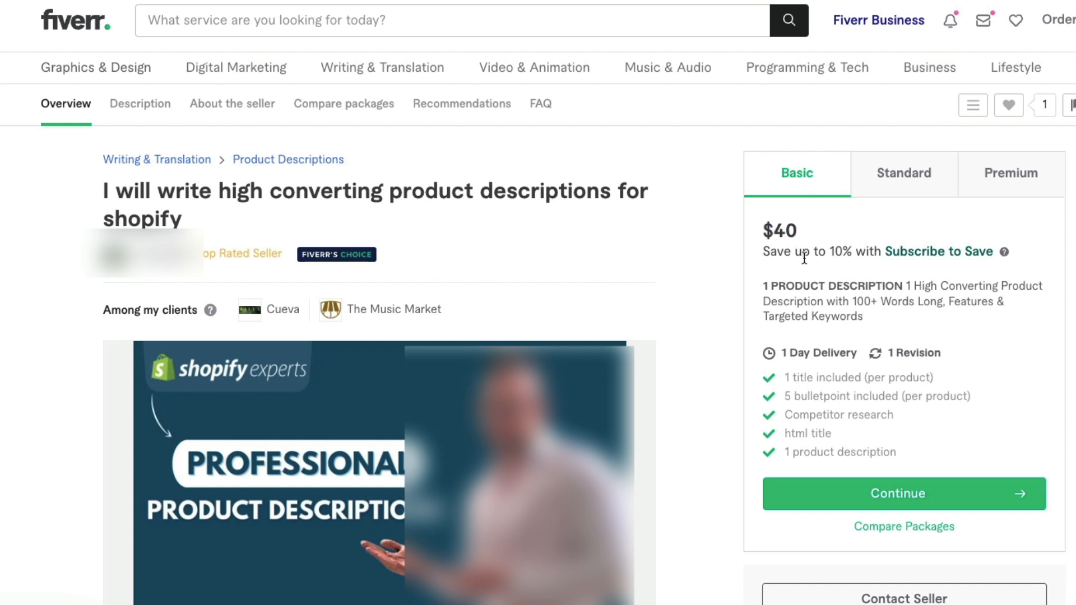
mouse_move(731, 256)
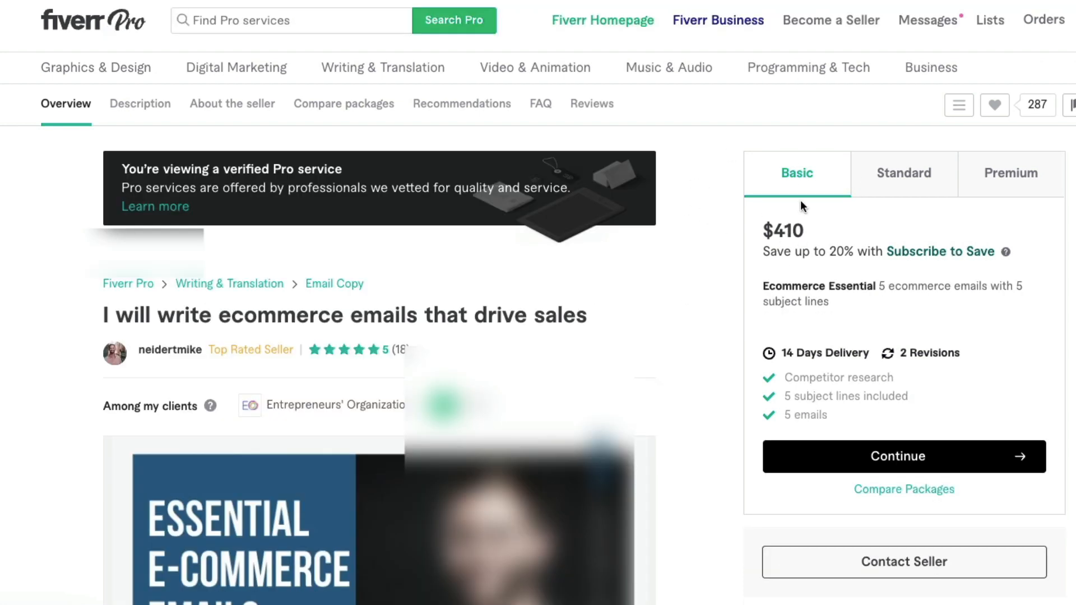
mouse_move(789, 231)
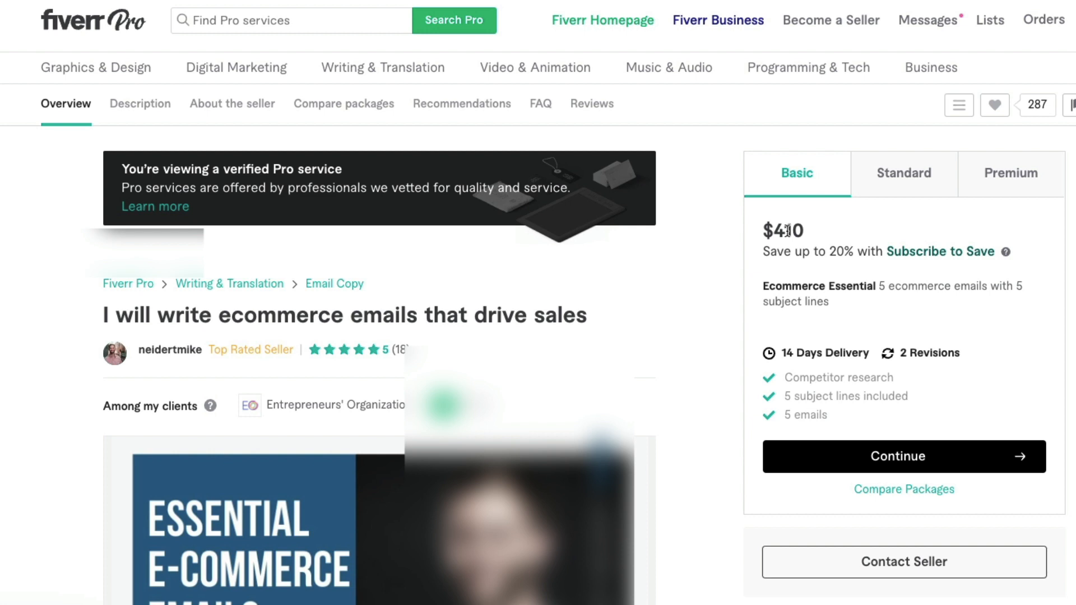
mouse_move(776, 374)
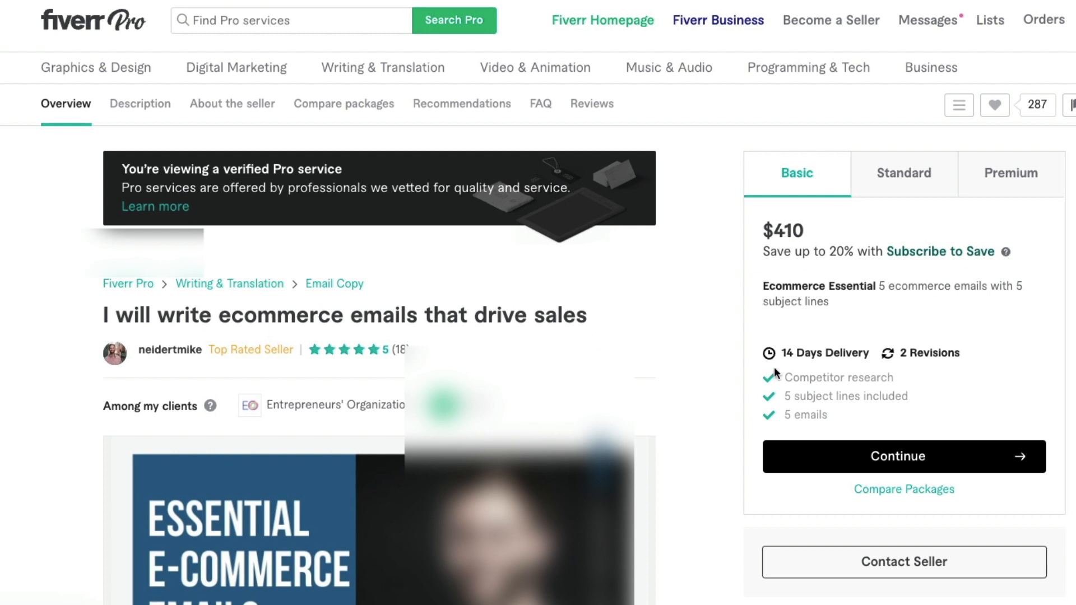
mouse_move(858, 352)
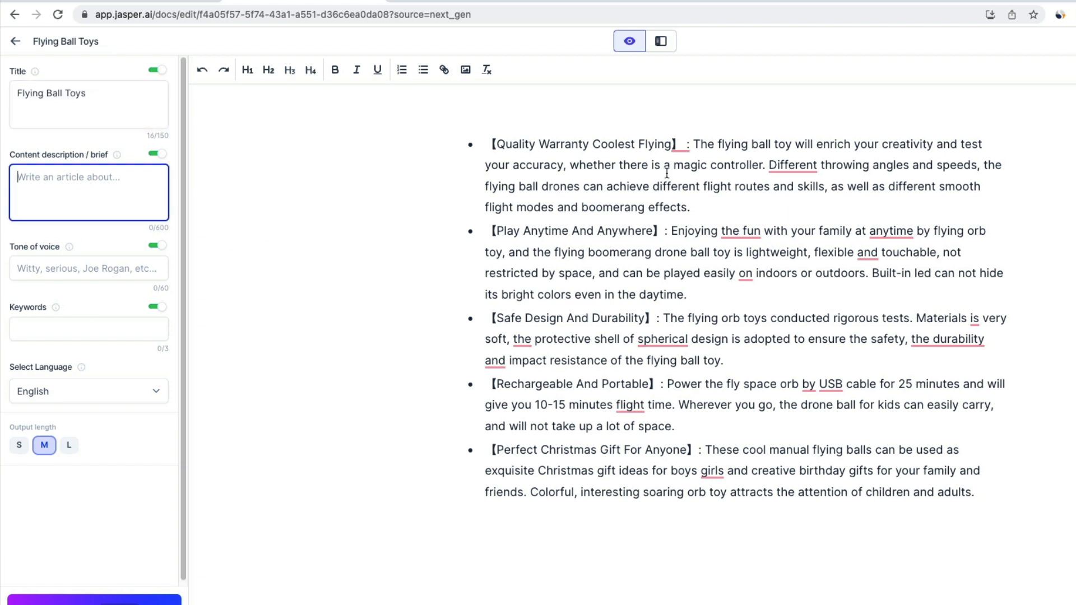
- Describe the content as a product landing page aimed at a parent audience
type("This is for a")
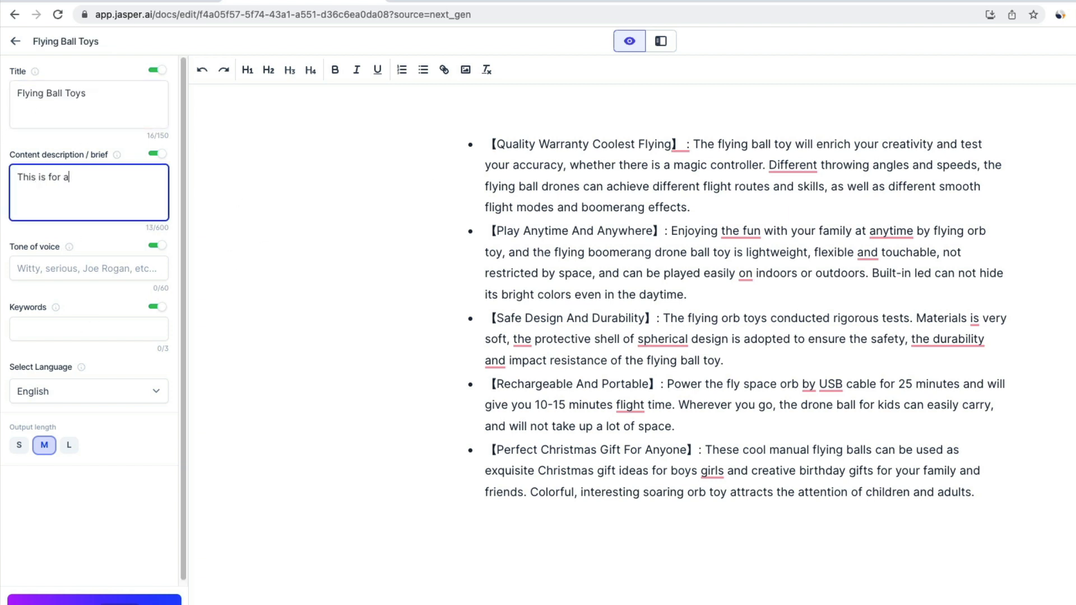
type("product landing page, our target")
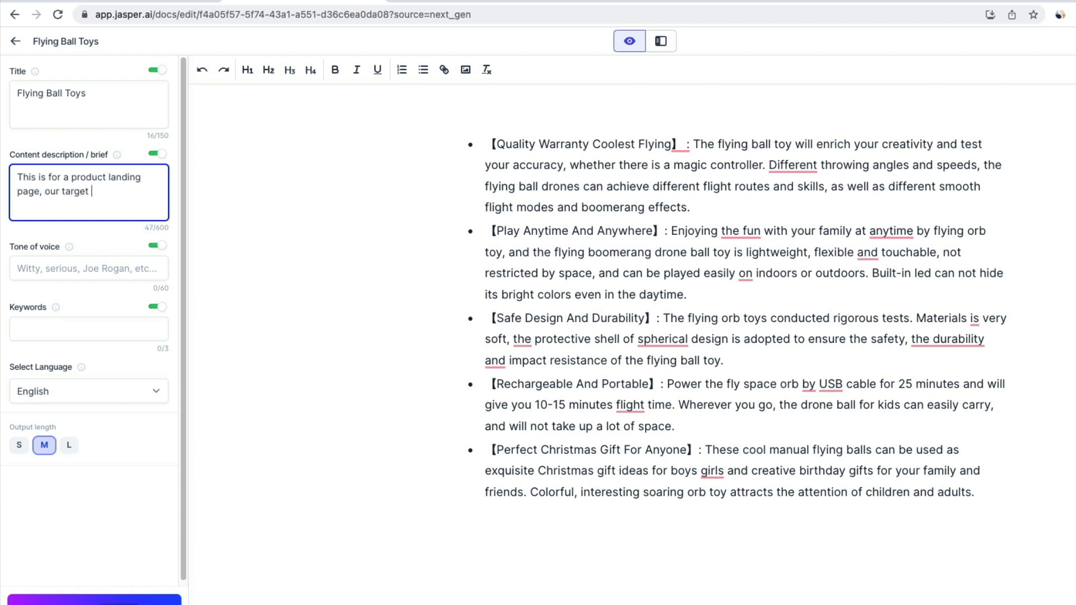
type("audience are pare")
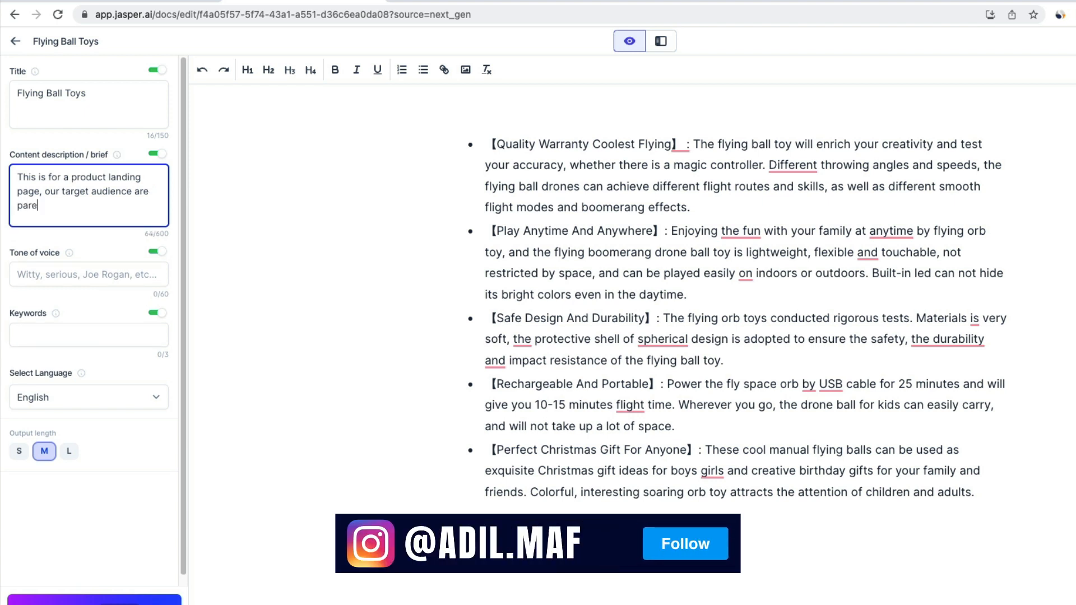
- Set the tone of voice to 'Ezra firestone, Toys "R" us' and add the keyword Christmas
left_click(89, 275)
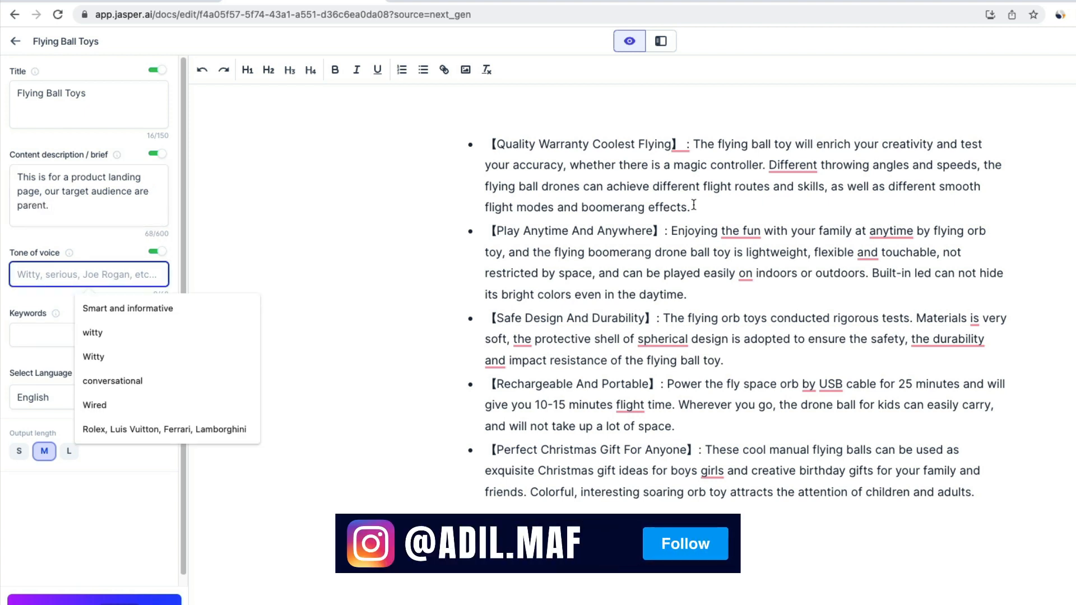
type("Ezra firestone")
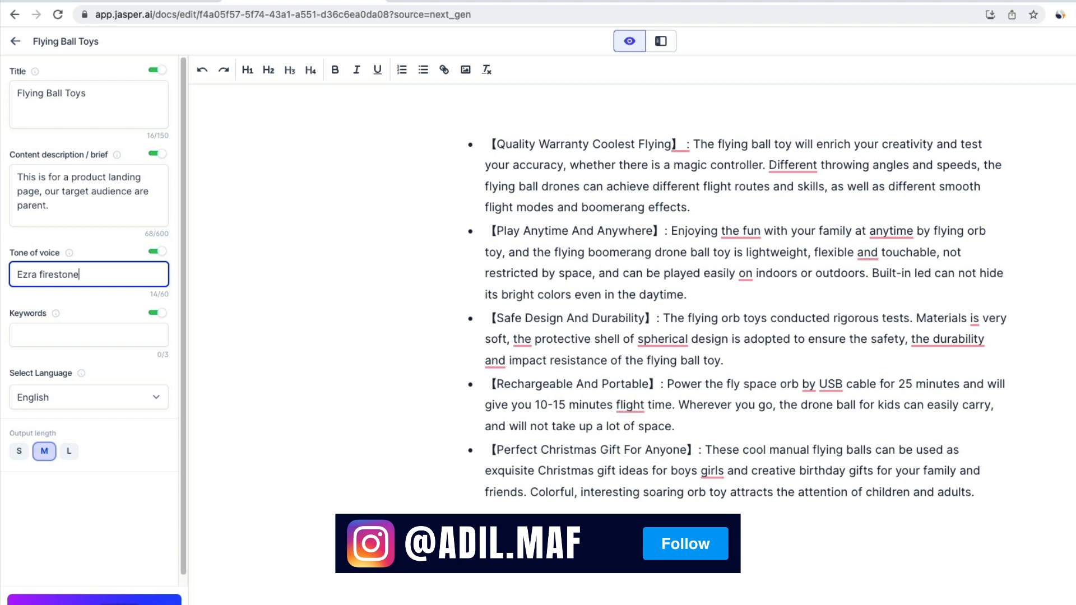
type(",")
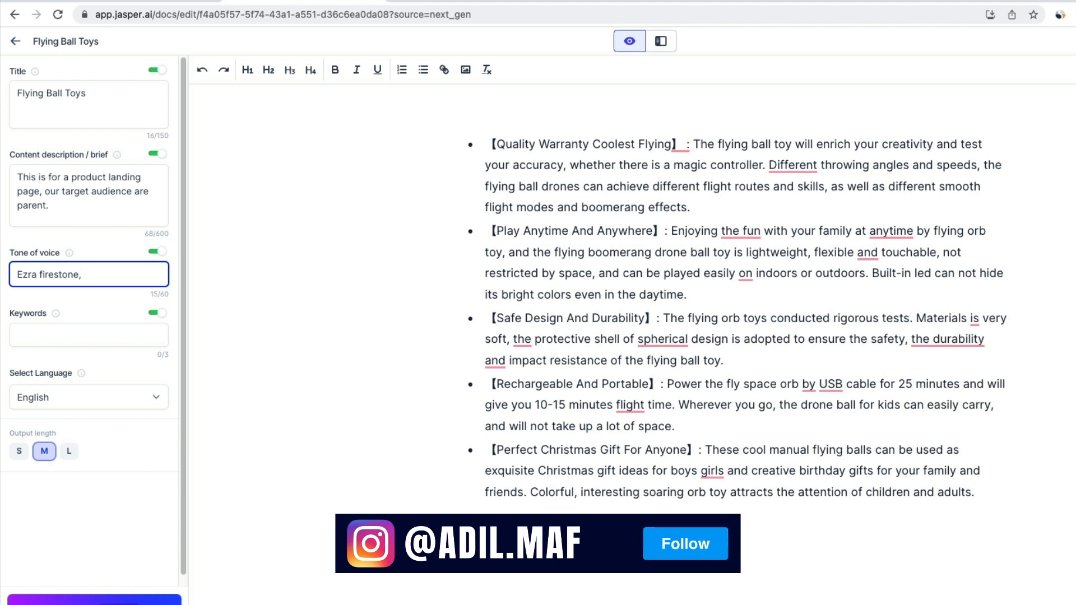
type("Toys \"R")
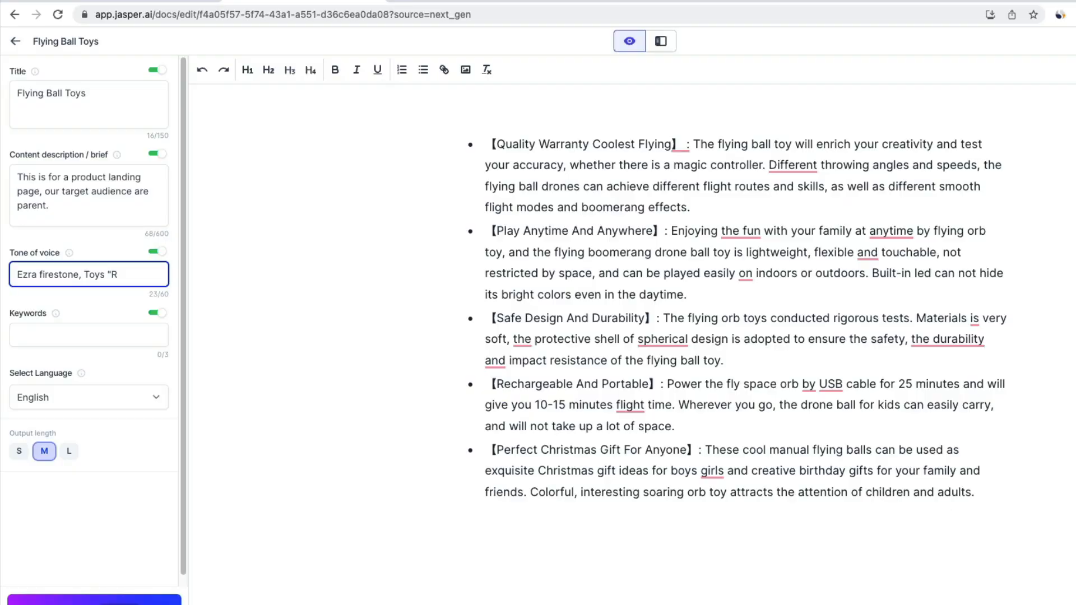
type("us")
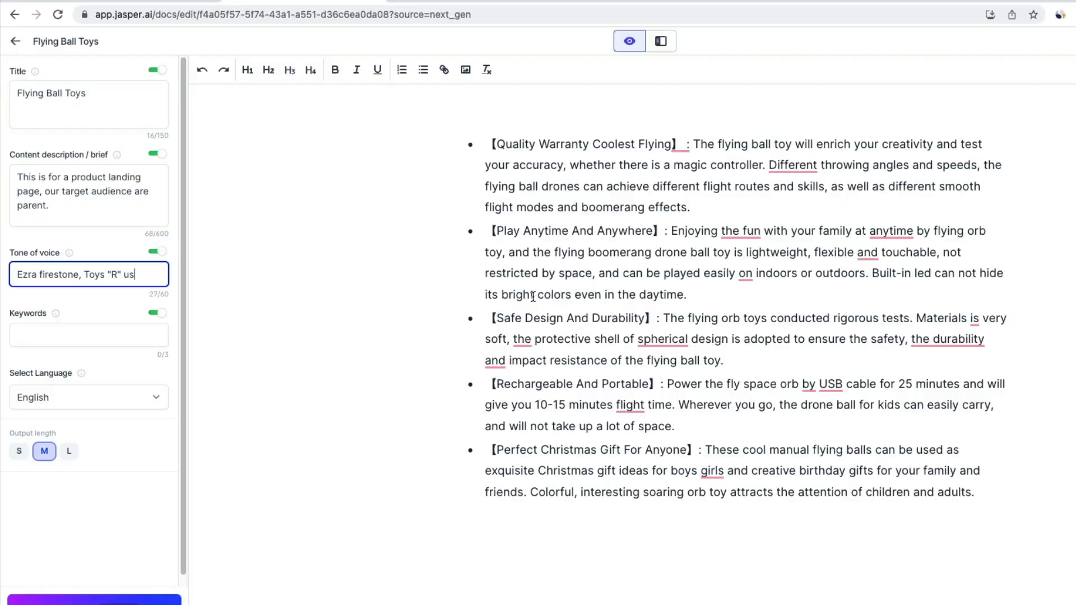
type("Christmas")
type("Write a short")
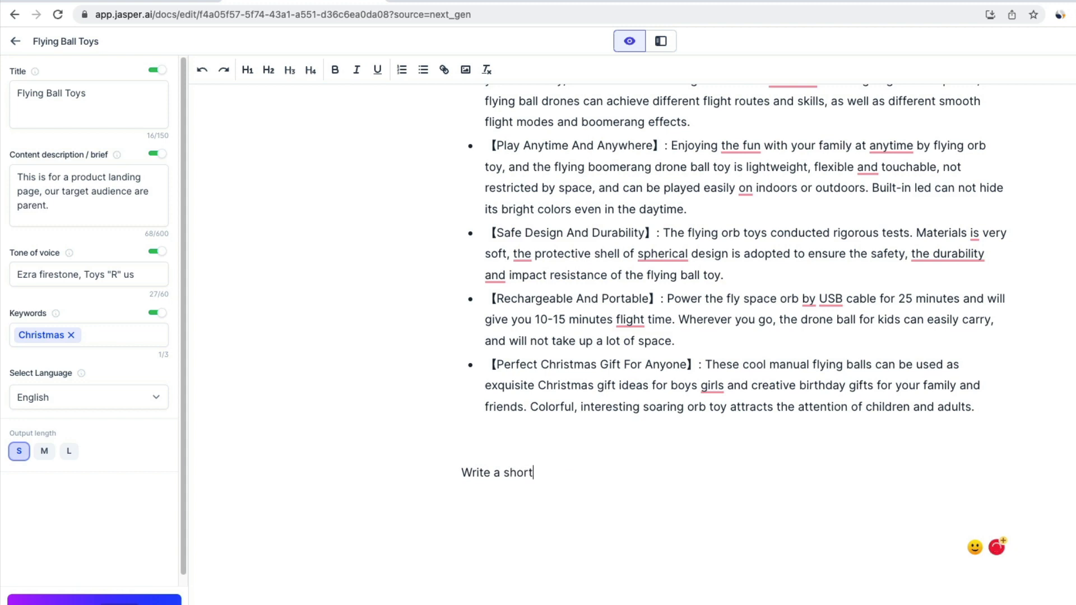
- Compose a short, catchy product description from the prompt text above
type("and catchy produ")
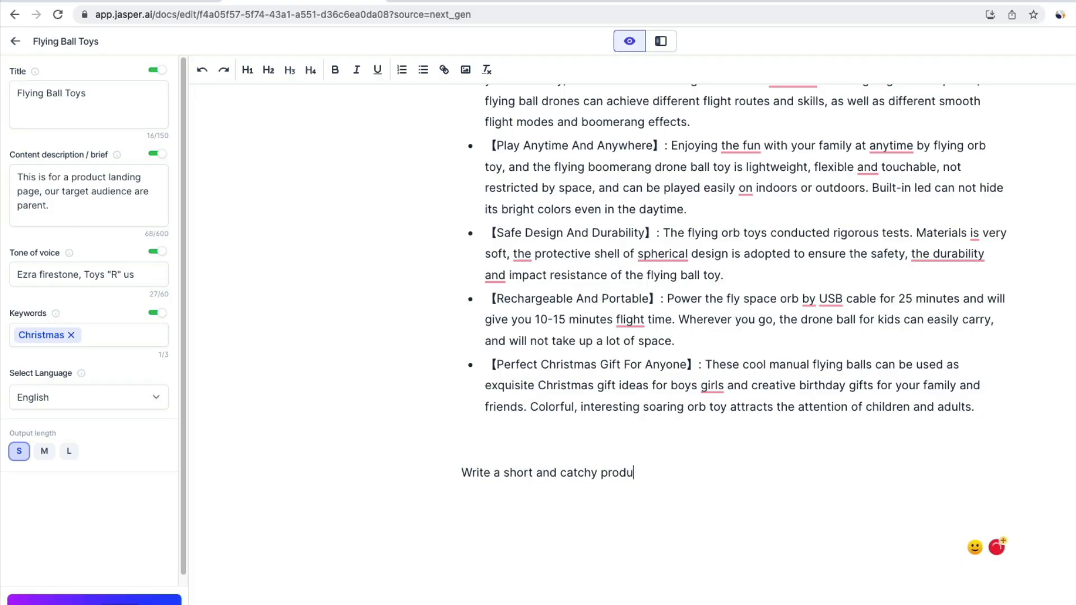
left_click(465, 69)
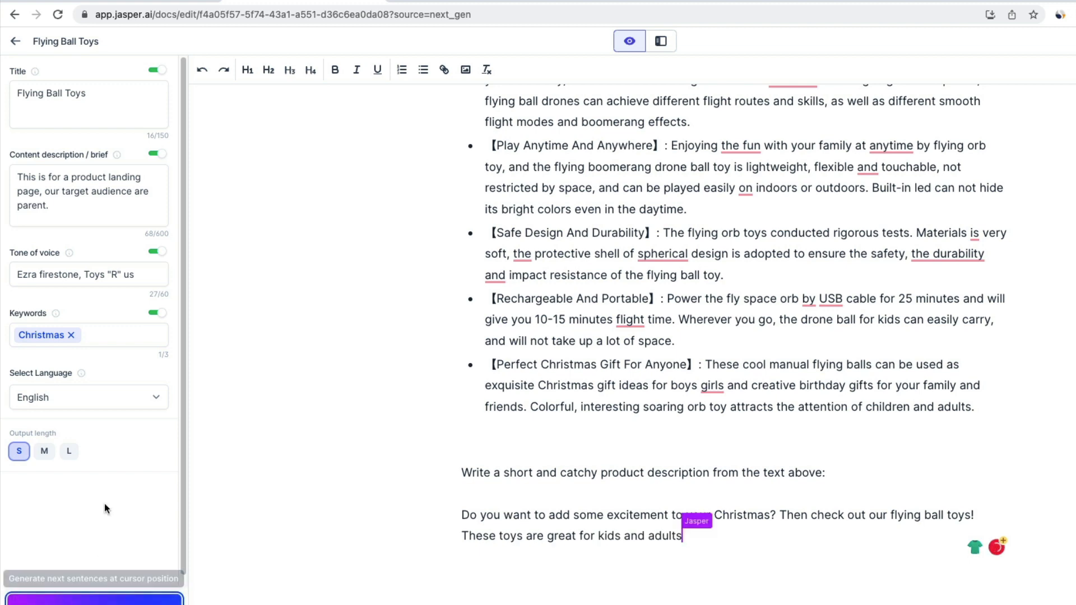
left_click(69, 426)
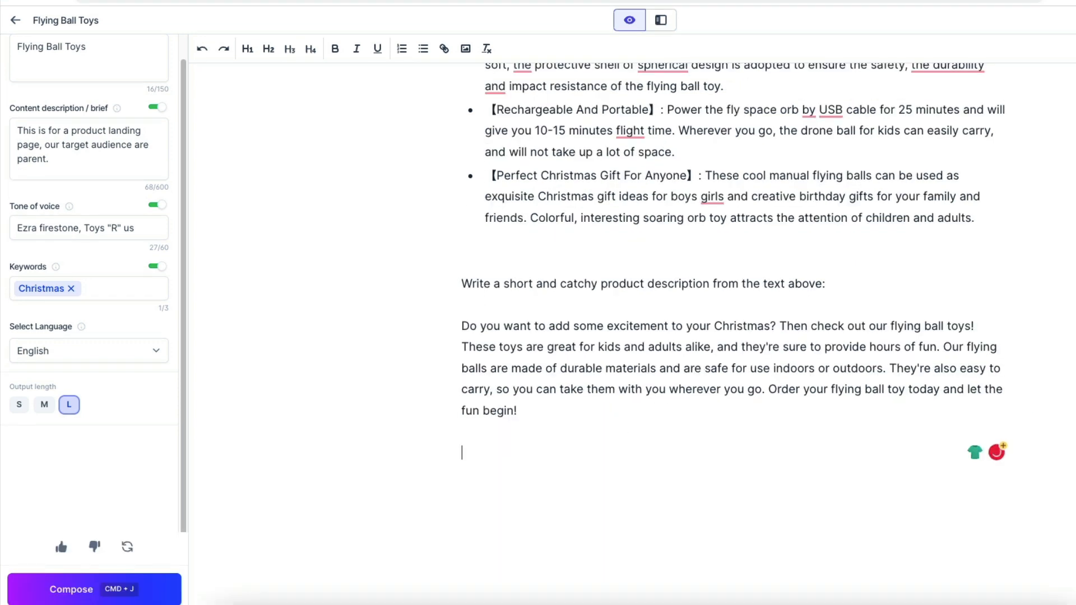
- Write a prompt for 10 catchy headlines from the product description above
type("Write 10 catchy headl")
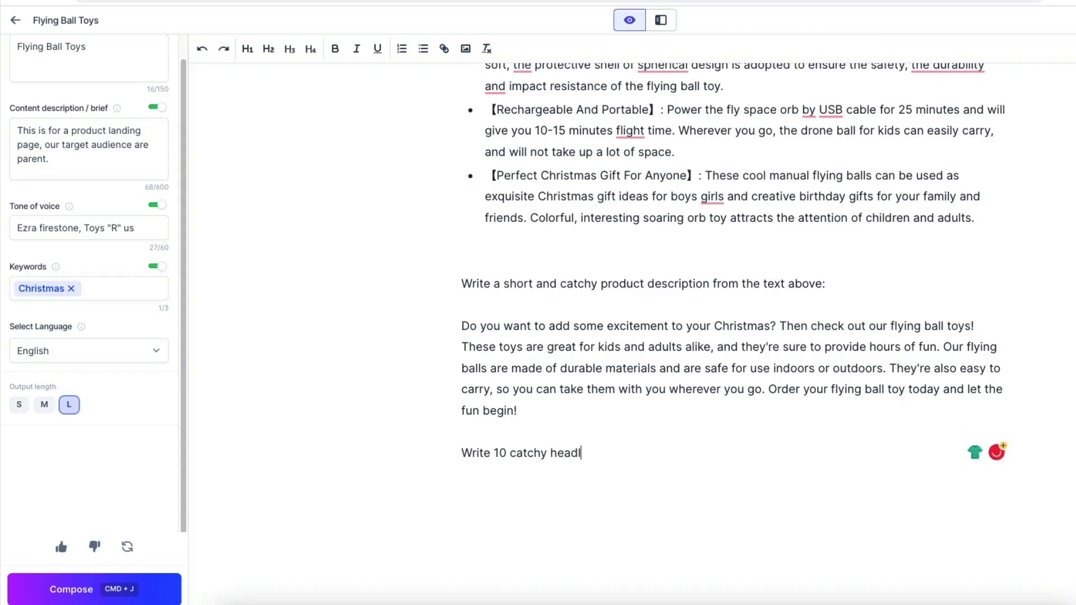
type("ines for the product")
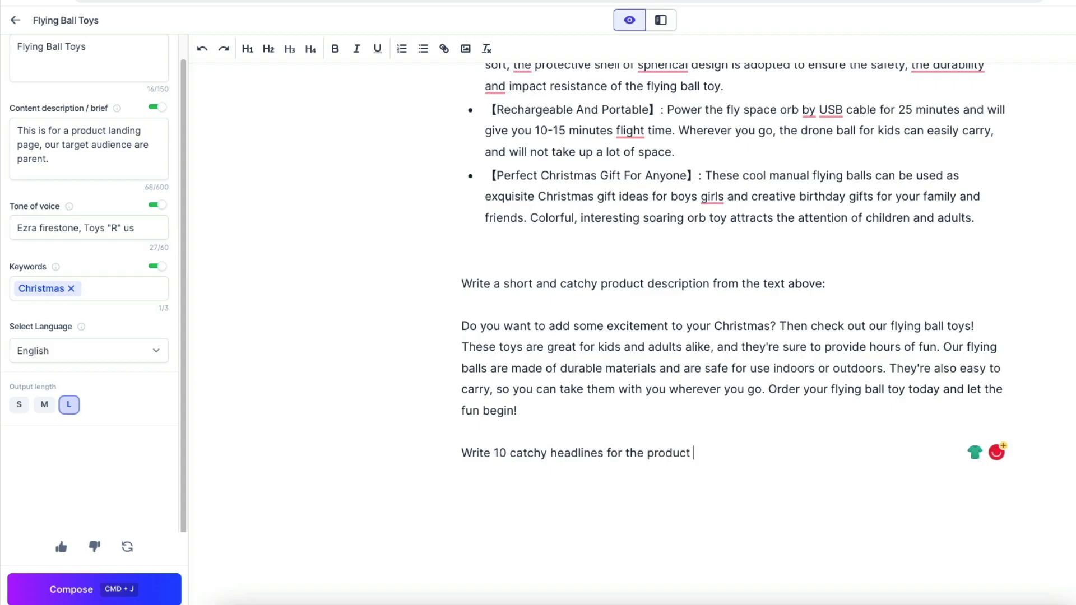
type("above")
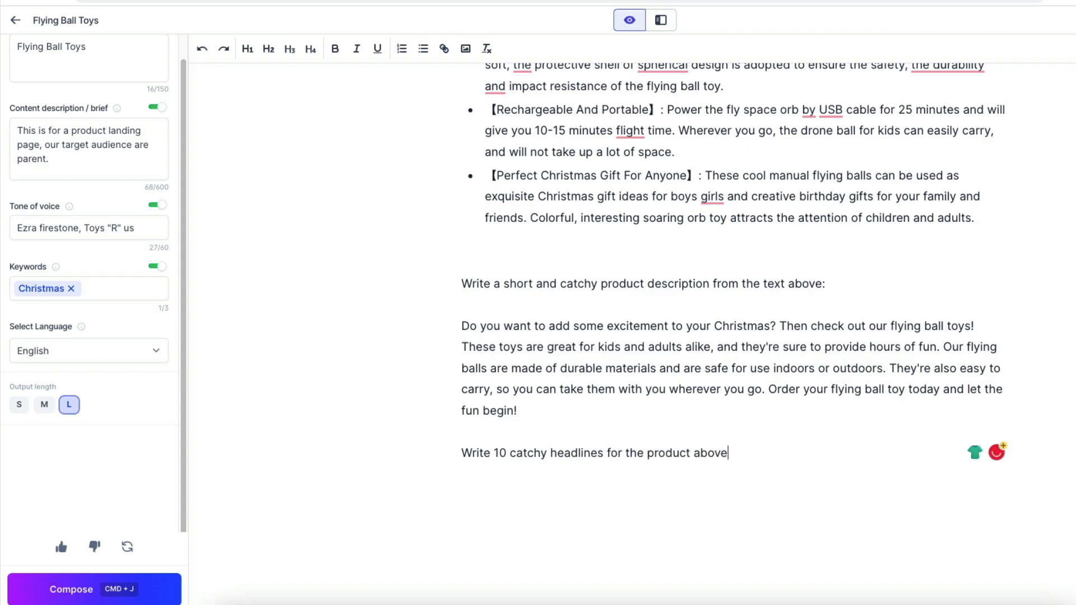
key("Backspace")
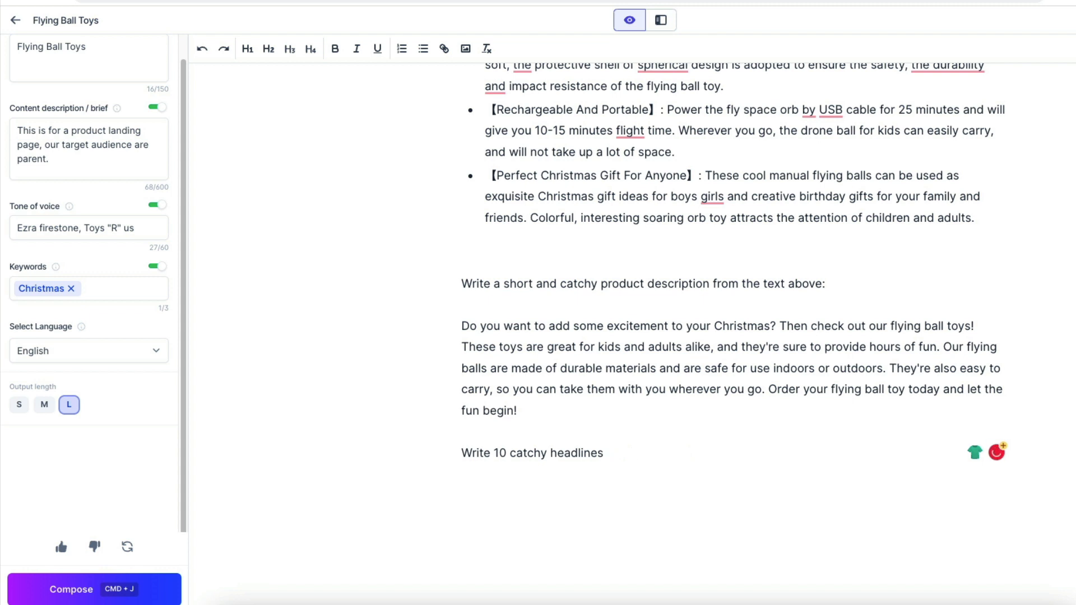
type("from the product descri")
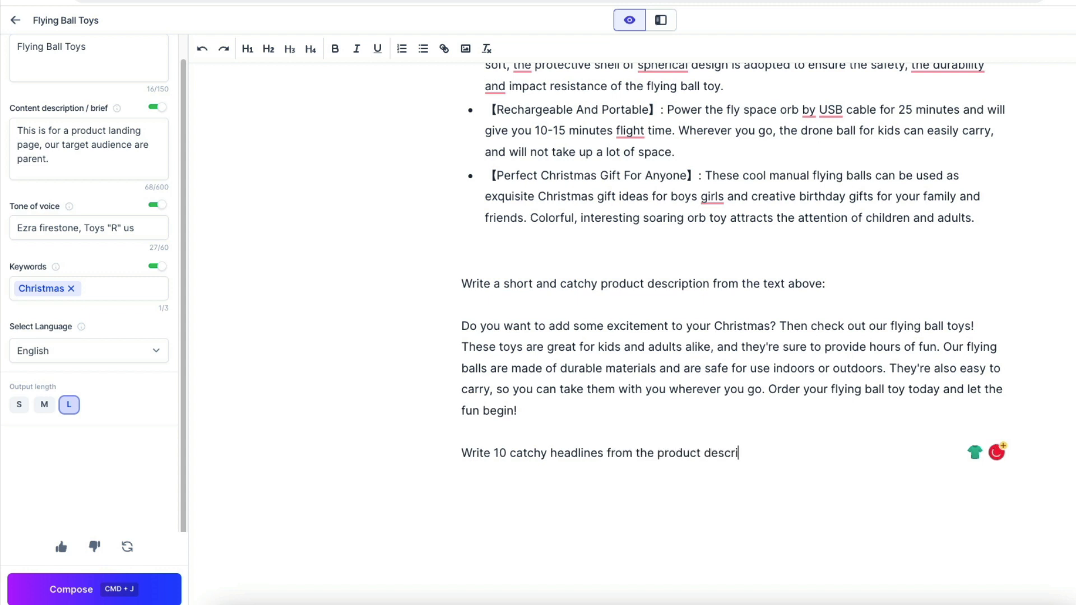
type("ption above")
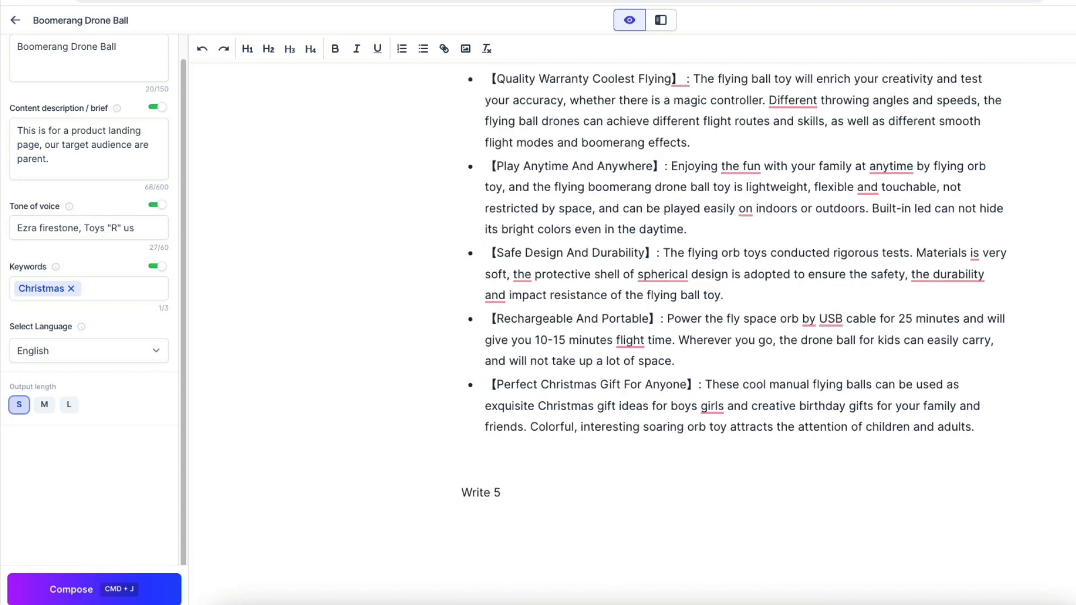
- Finish the short-paragraph benefits prompt and compose all five numbered benefits
type("short para")
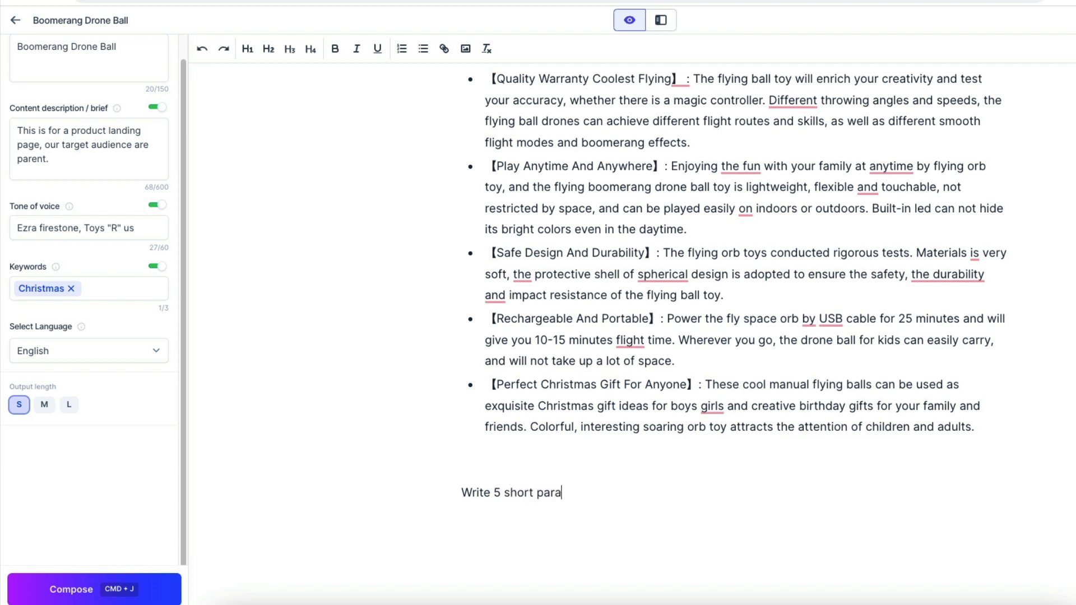
type("graph about the 5 benefits of the \"Boomerang Drone Ball")
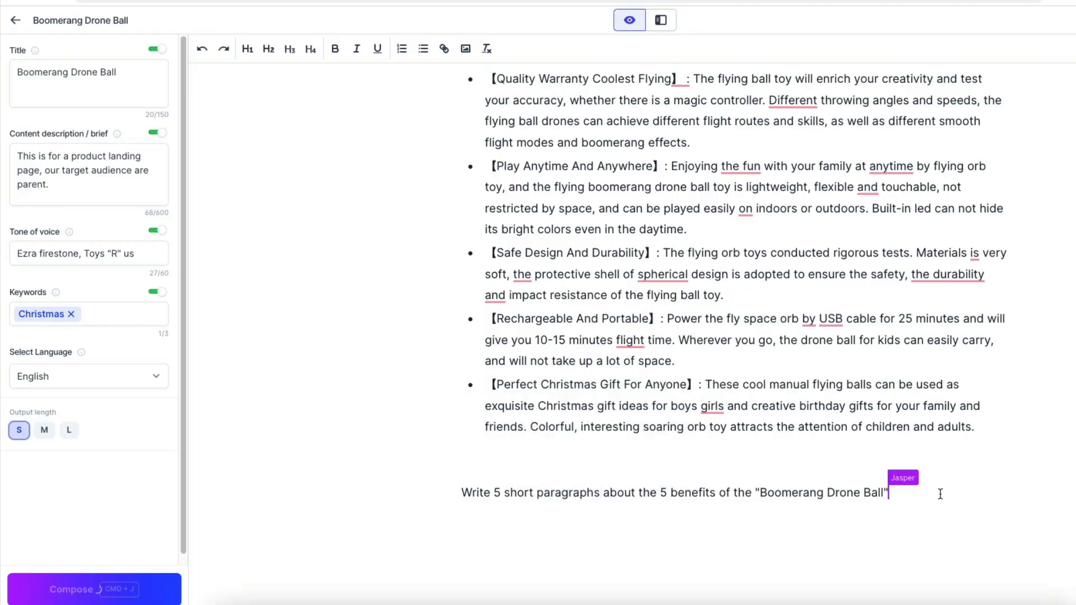
left_click(92, 589)
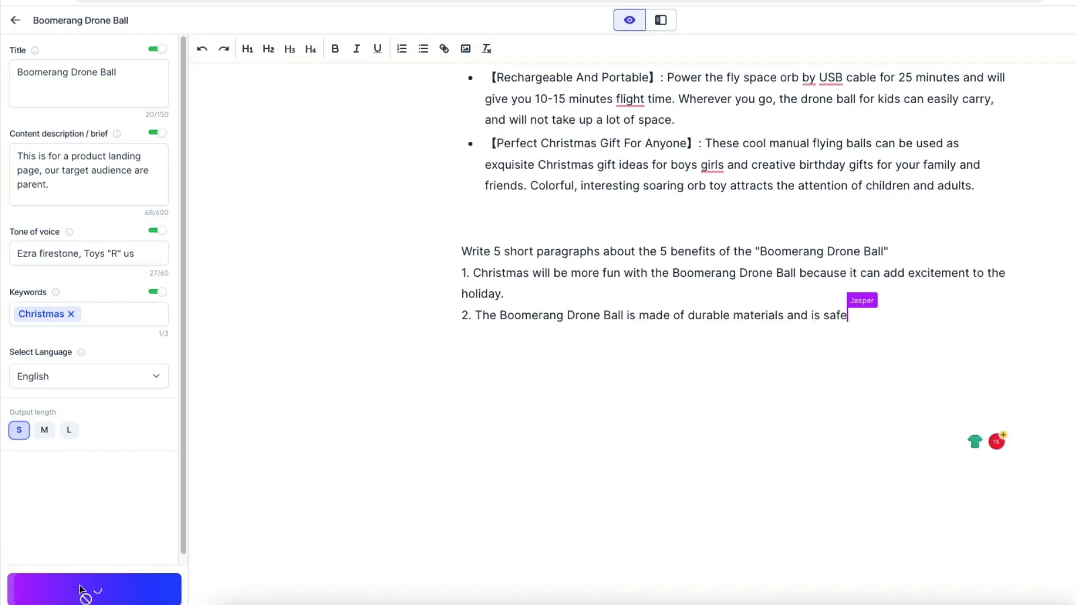
left_click(93, 589)
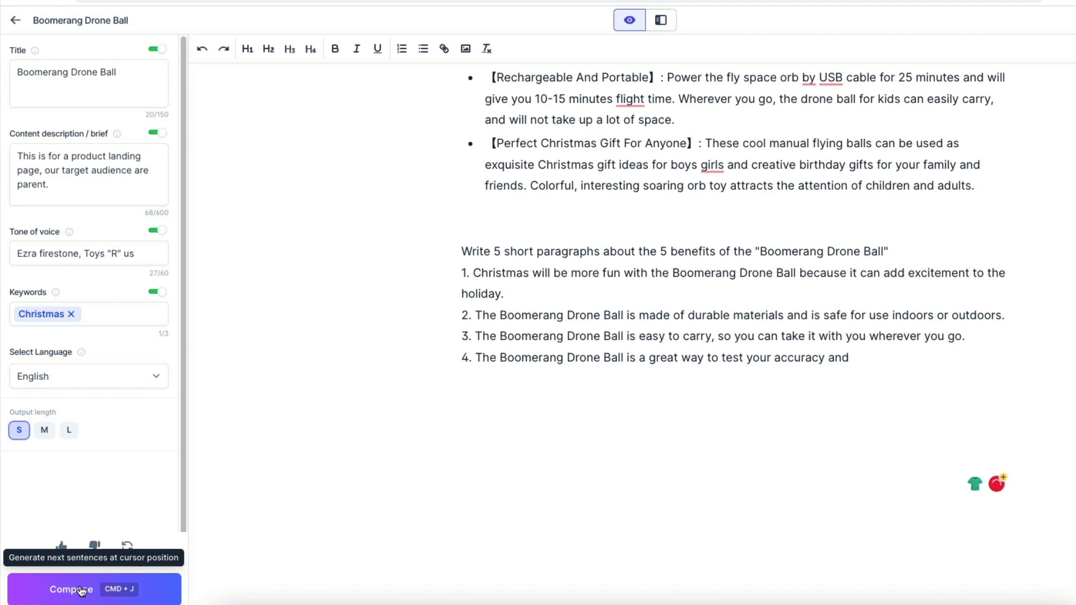
left_click(71, 589)
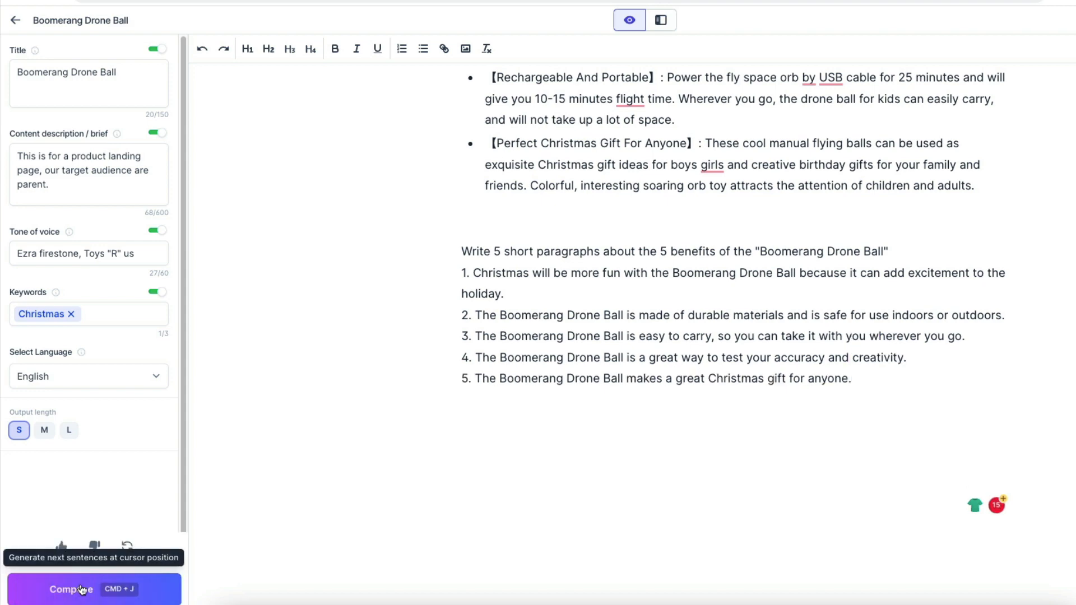
mouse_move(920, 381)
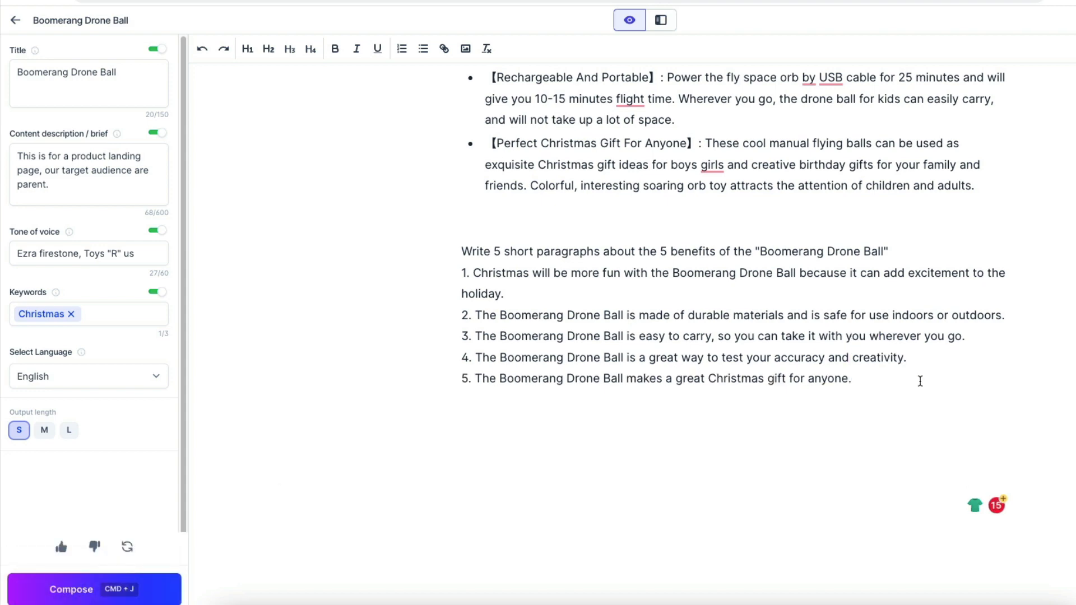
scroll("up", 3)
type("Write an email announcing 50% off on Boomerang Drone Ball in Jay Abraham's tone of voice")
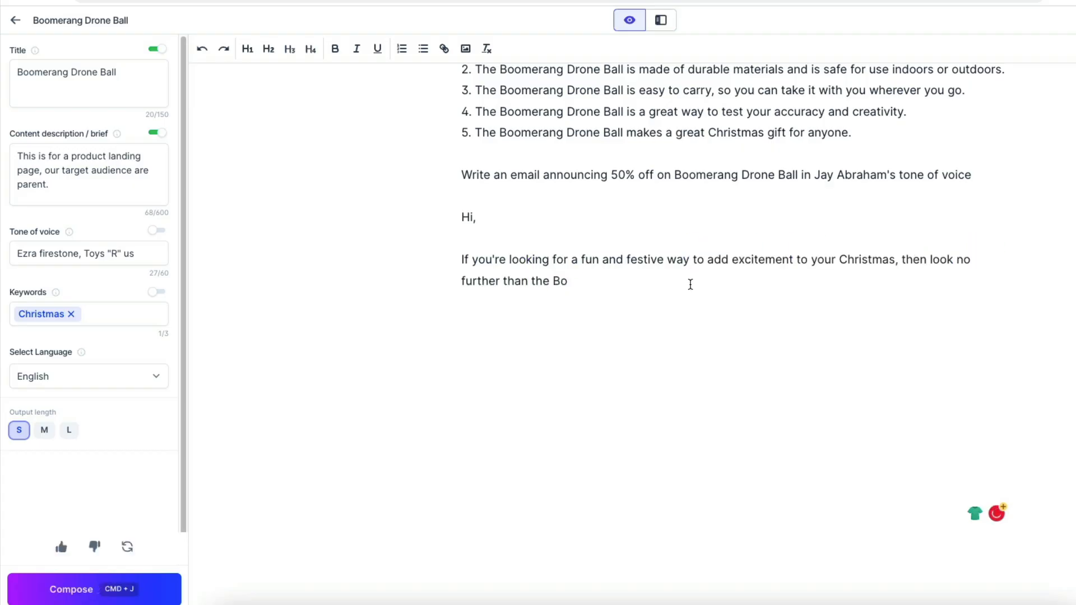
- Compose the 50%-off email and begin the next prompt with 'Wr'
left_click(93, 589)
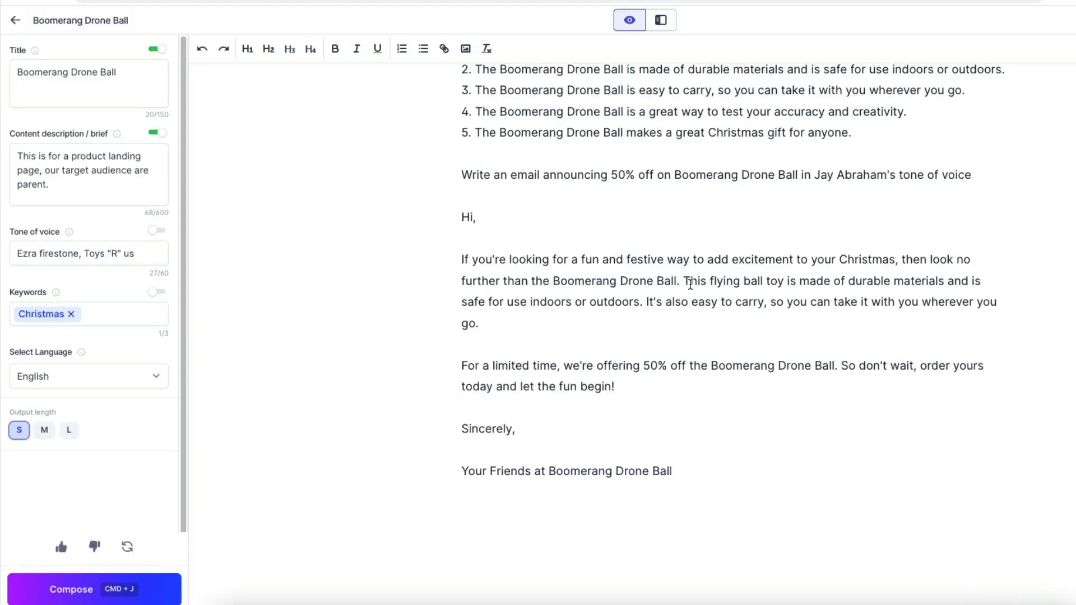
type("Wr")
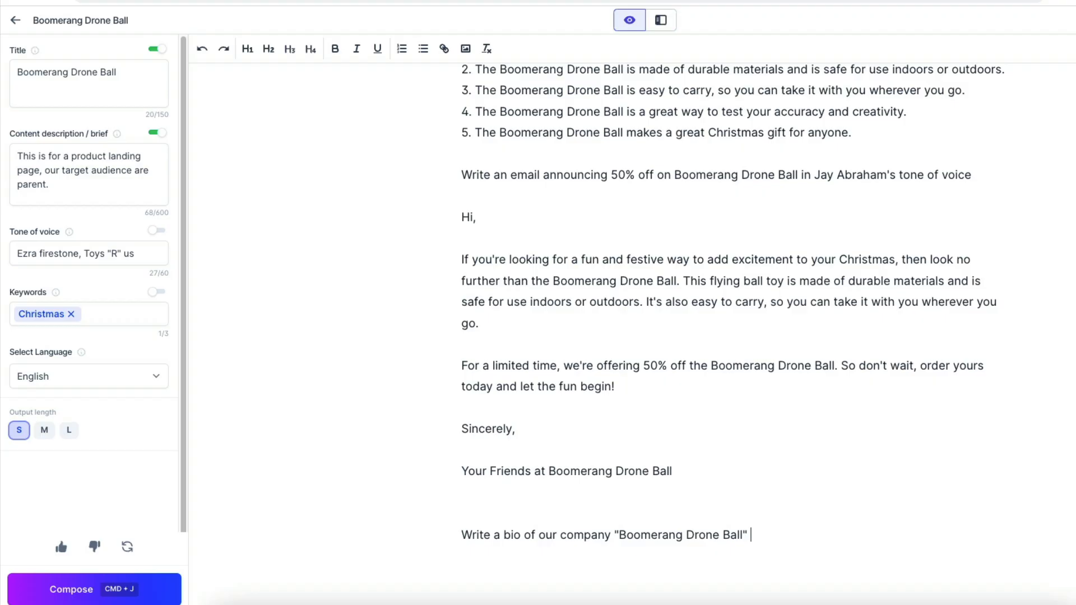
- Write the short bio prompt for Boomerang Drone Ball LTD, kids' drone experts since 2019, and compose
type("mentioning that we are expert in")
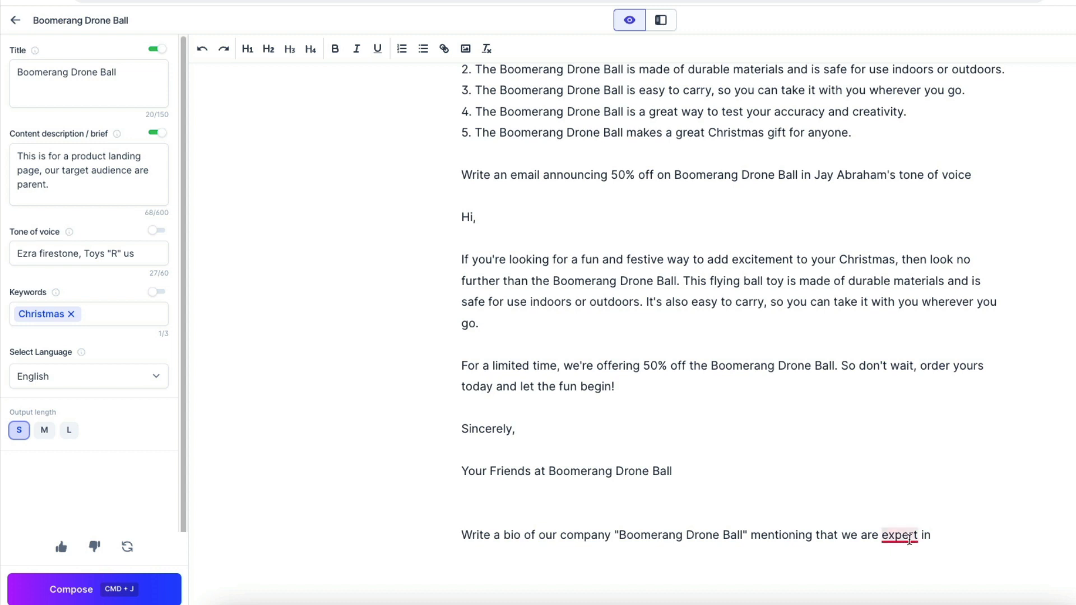
type("s in drone")
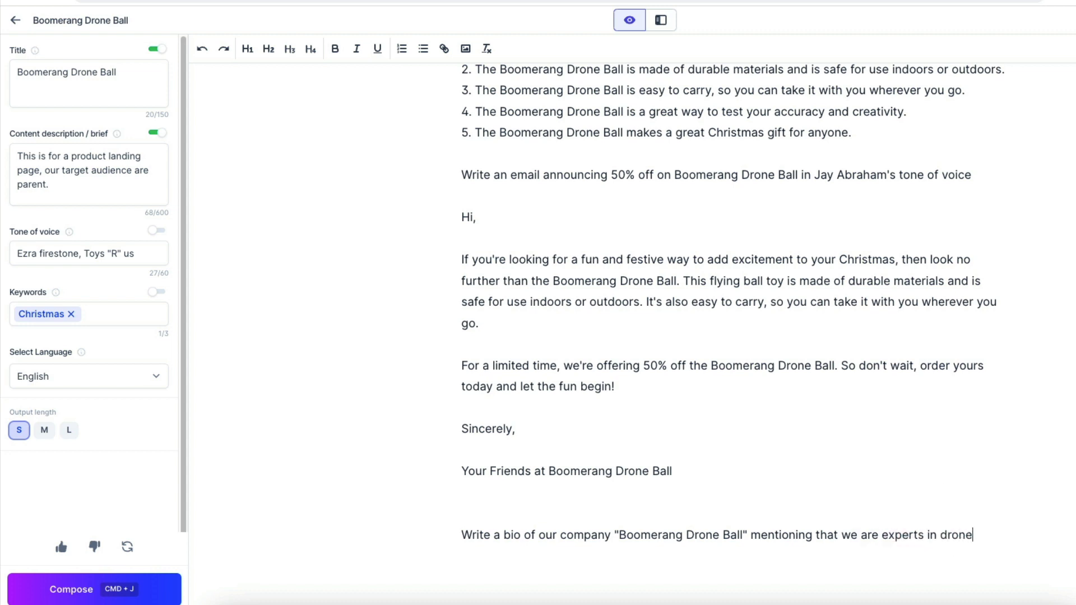
type("s")
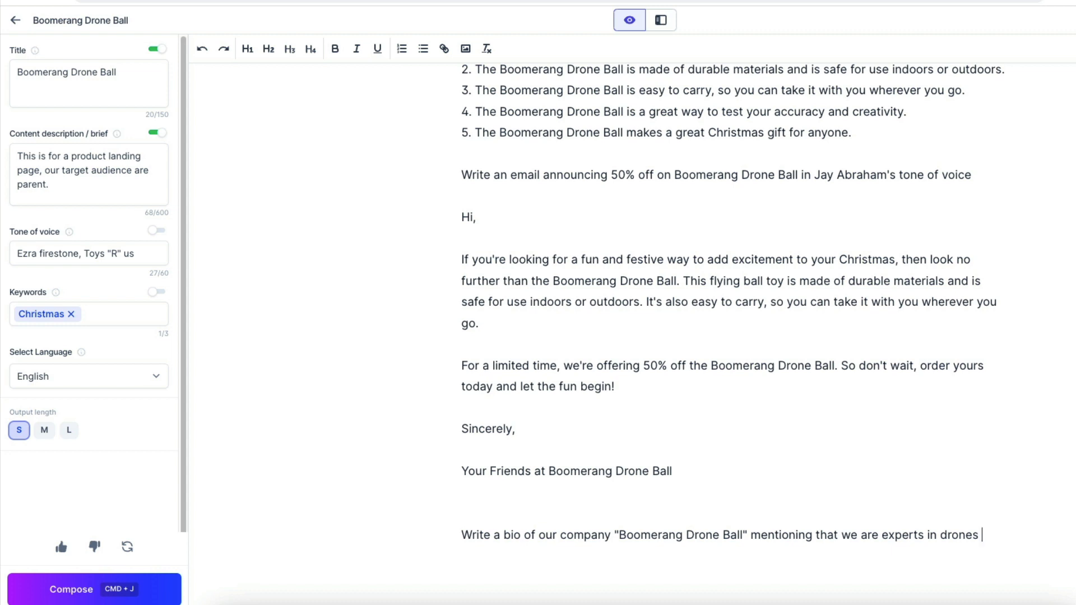
type("for kids so")
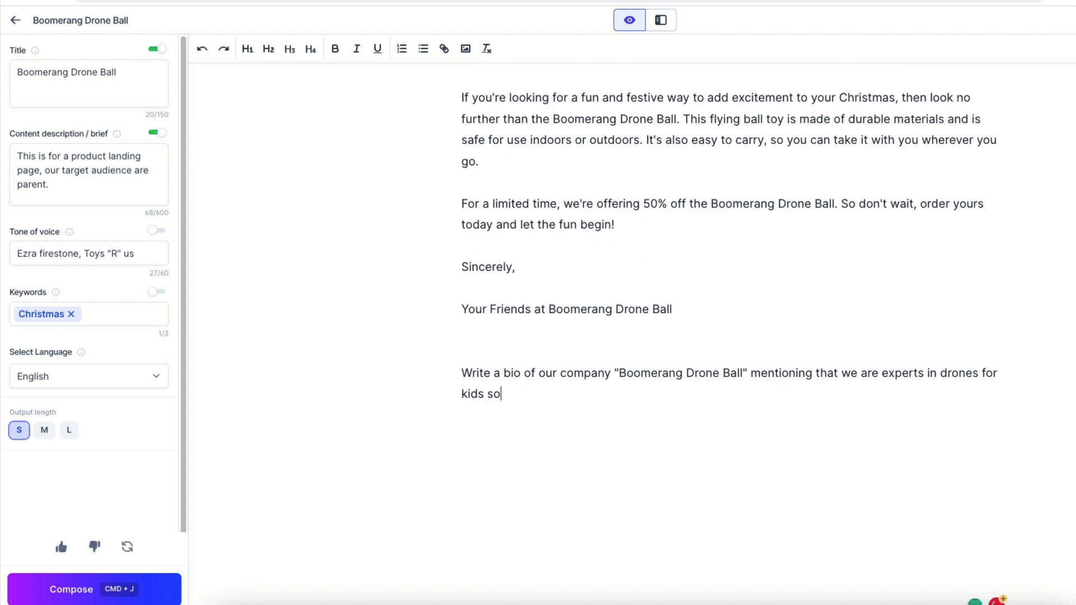
type("ince 2019")
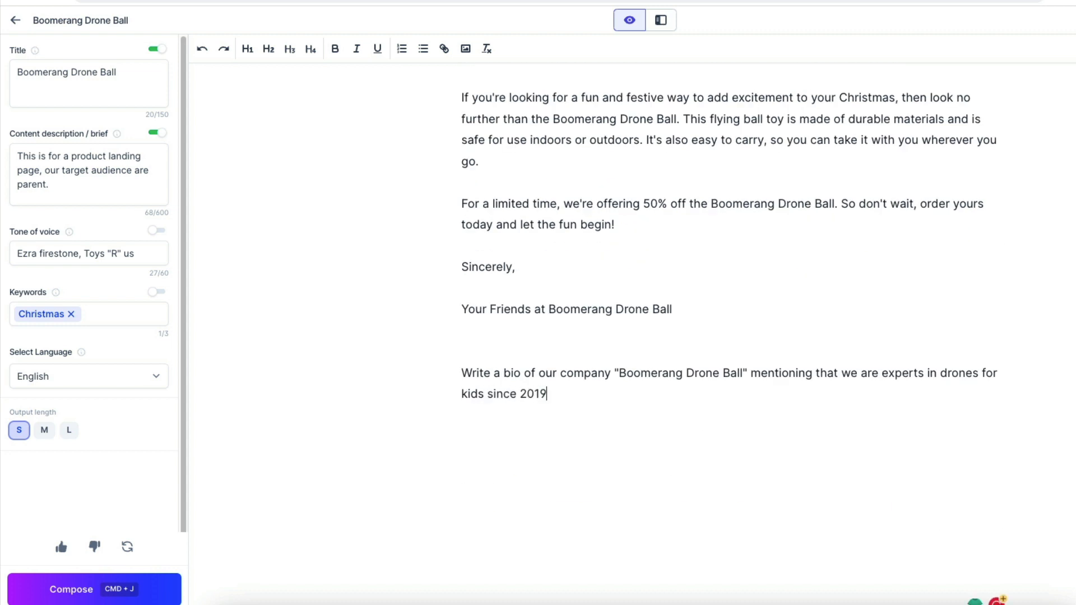
type("n")
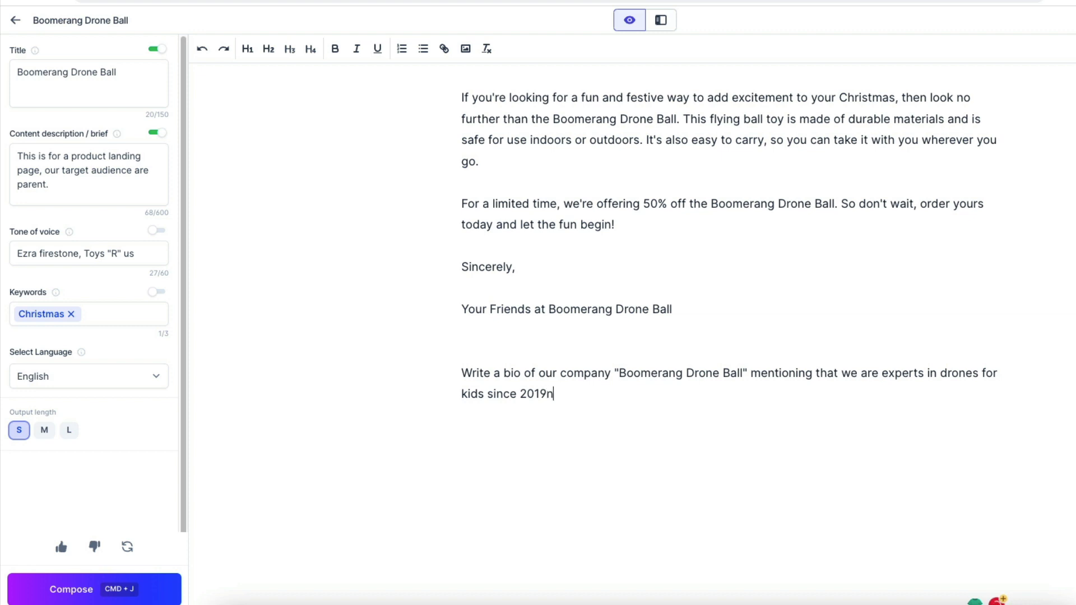
key("Backspace")
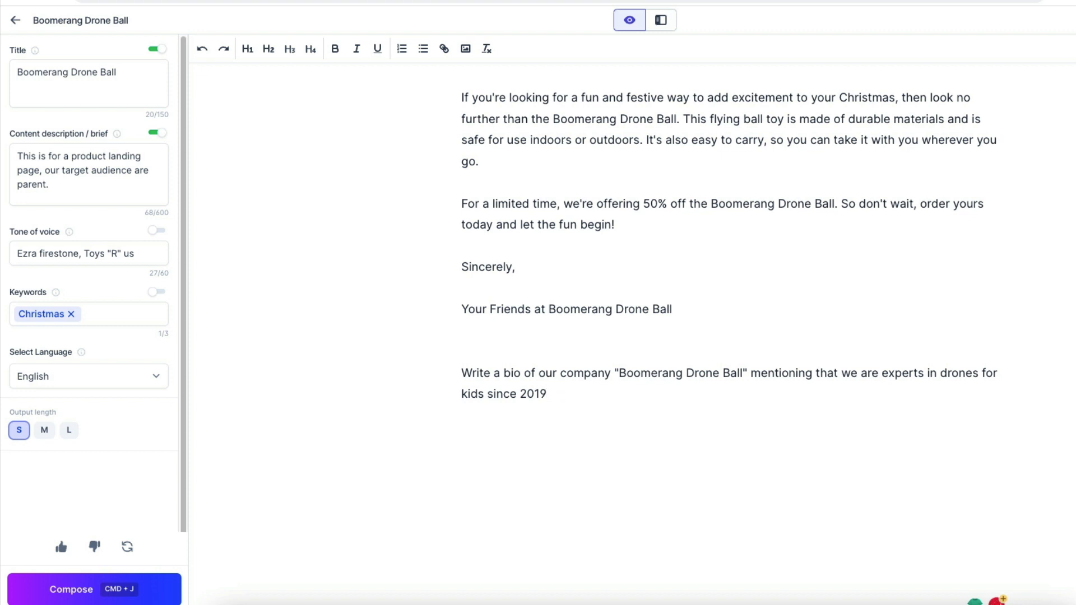
type("short")
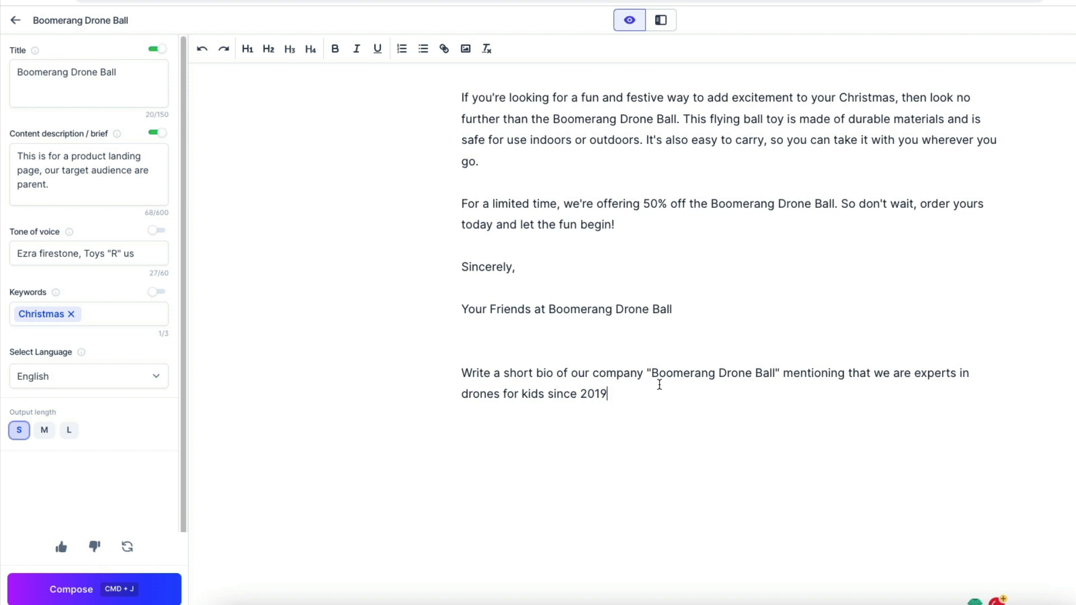
type("LTD")
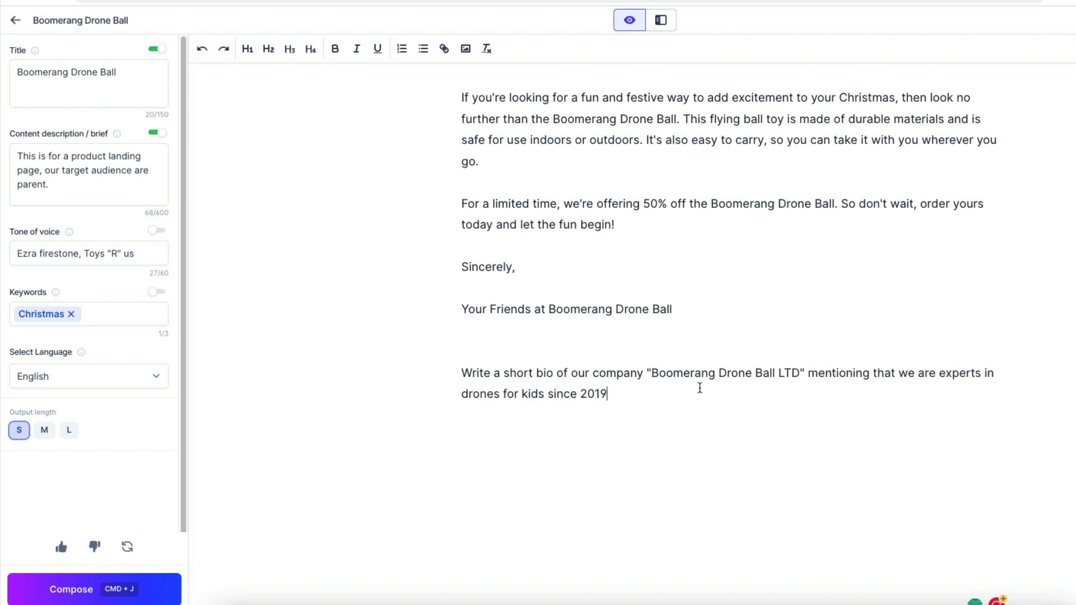
left_click(94, 590)
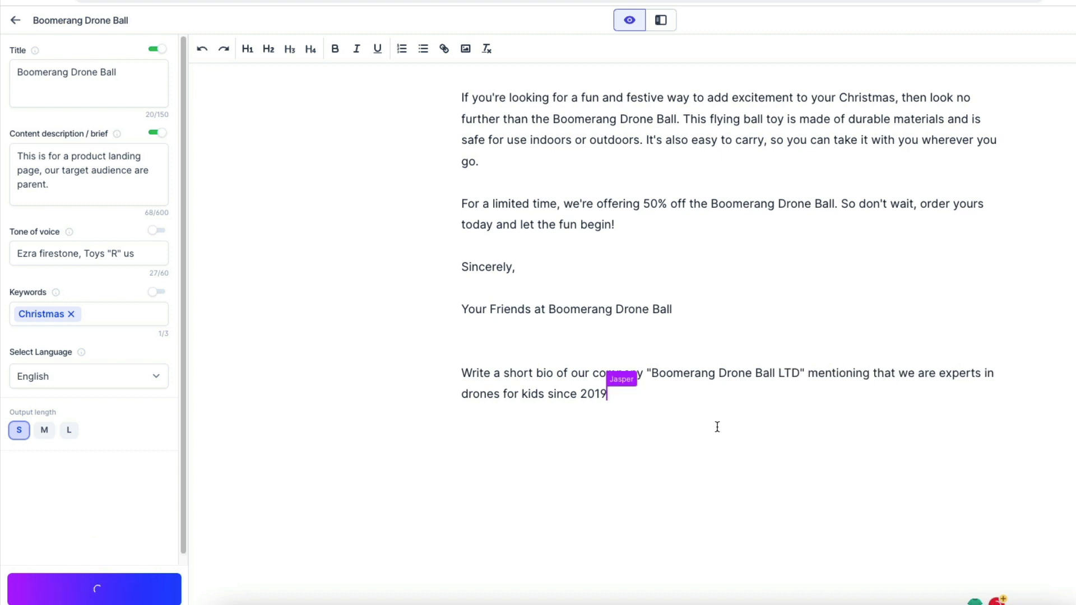
- Keep composing the company bio for Boomerang Drone Ball LTD
left_click(92, 590)
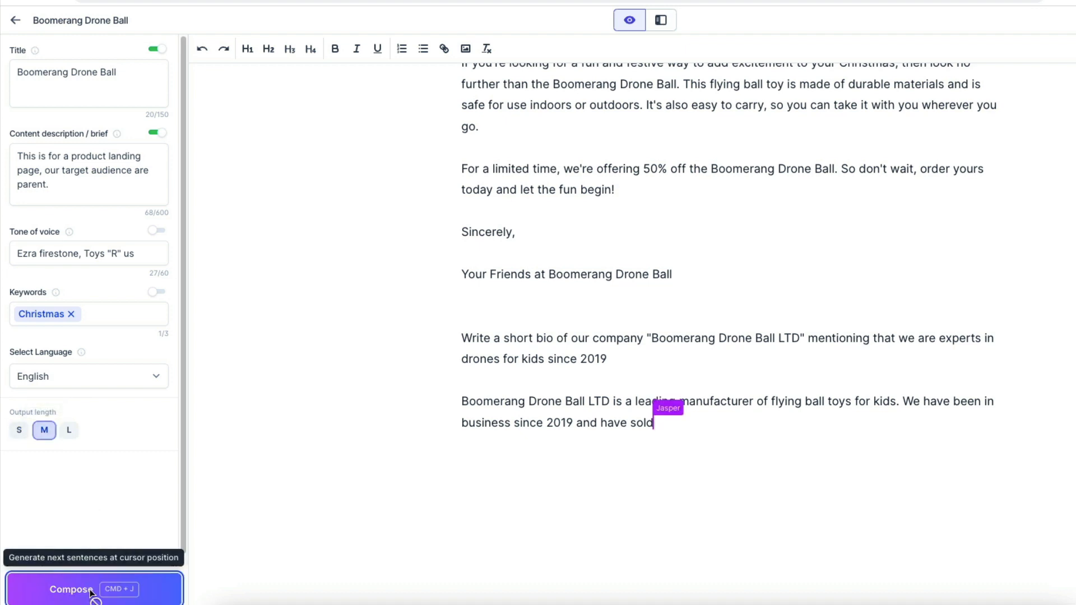
left_click(92, 589)
type("Rewerite")
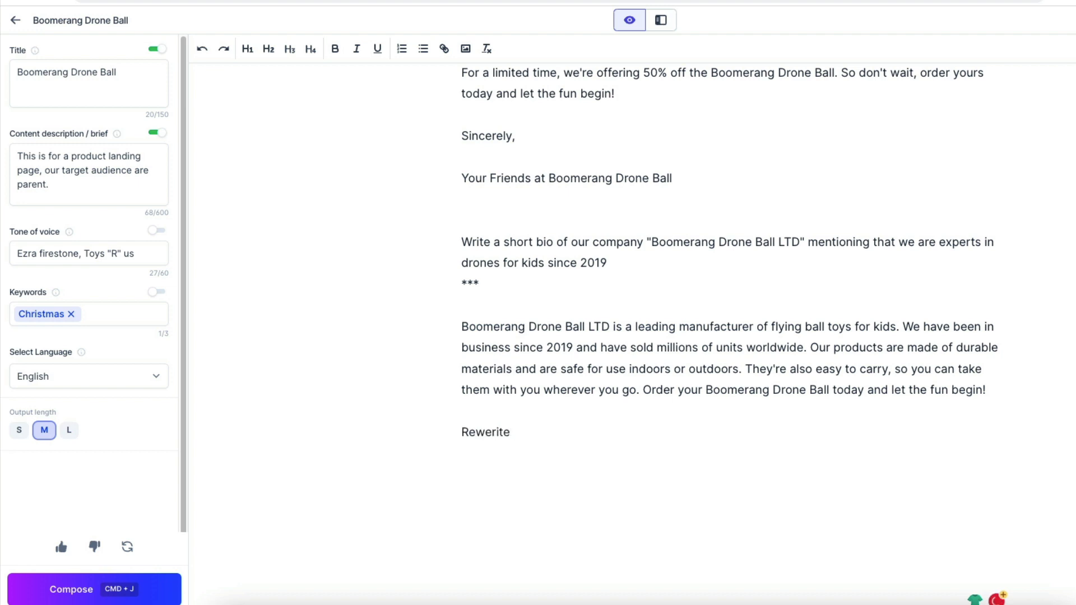
- Complete the prompt 'Rewrite the bio above in French' and compose the response
type("the bio above in Fr")
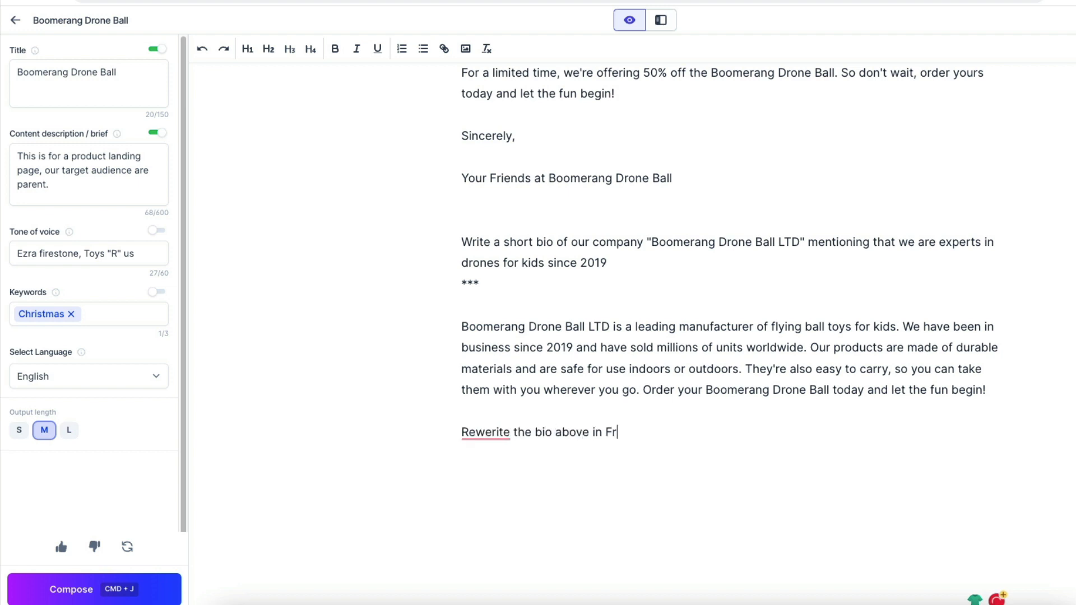
type("ench")
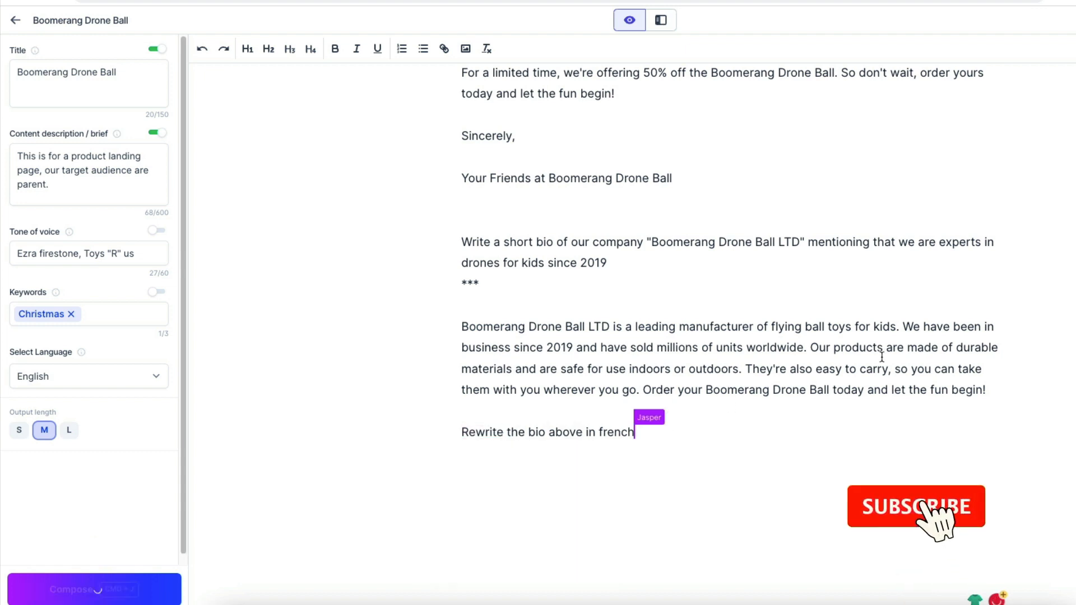
left_click(92, 590)
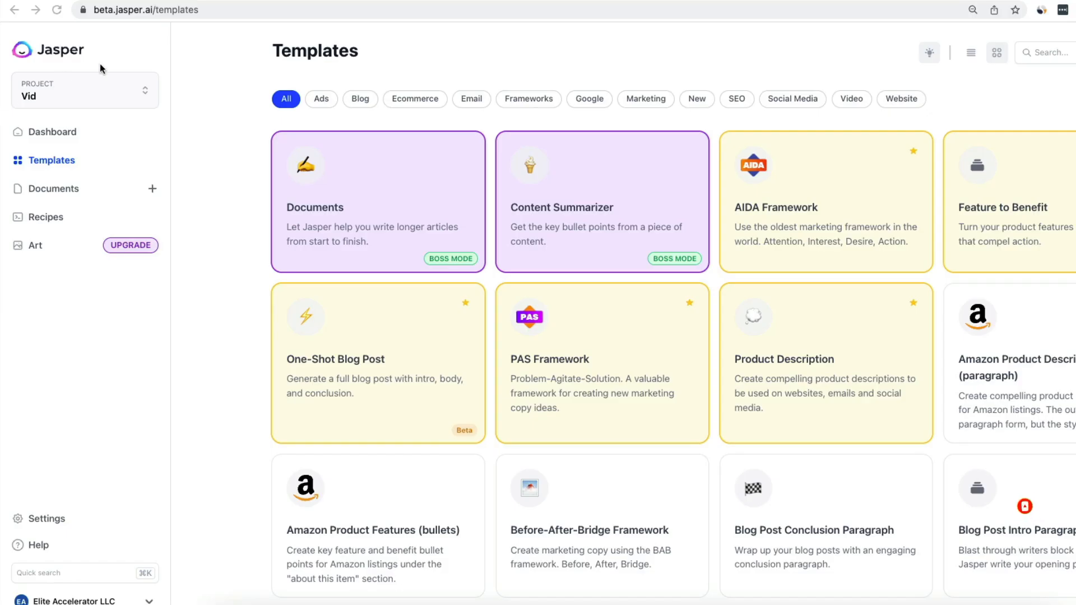
mouse_move(697, 173)
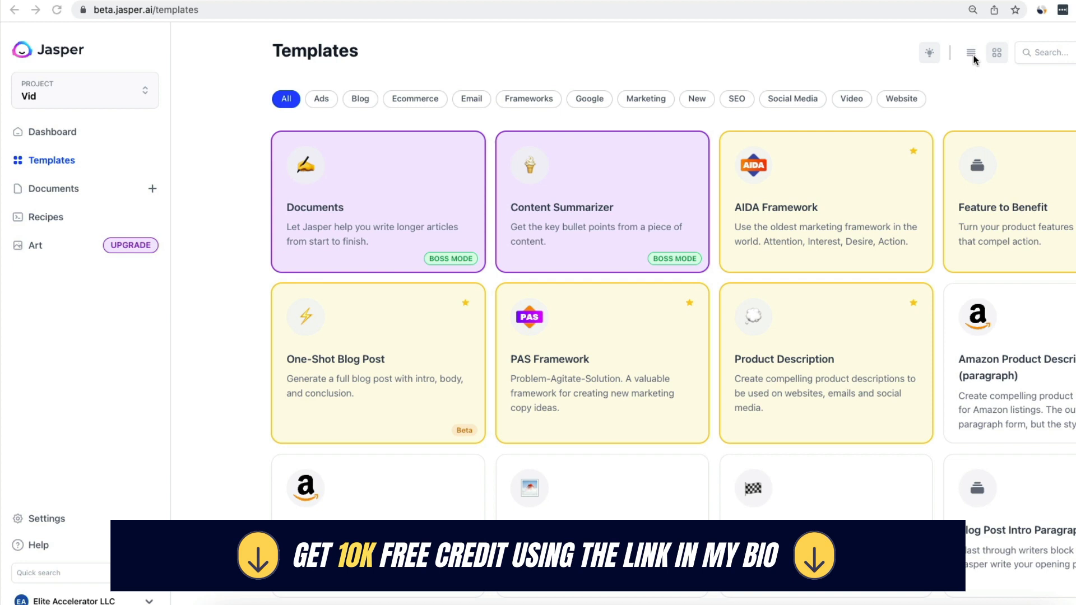
mouse_move(615, 125)
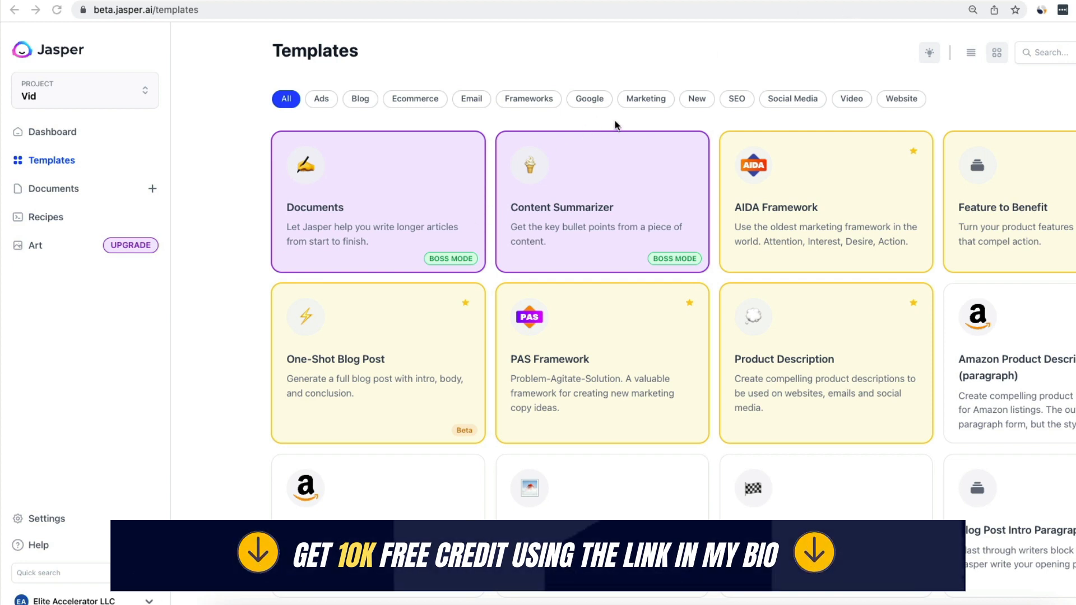
mouse_move(533, 257)
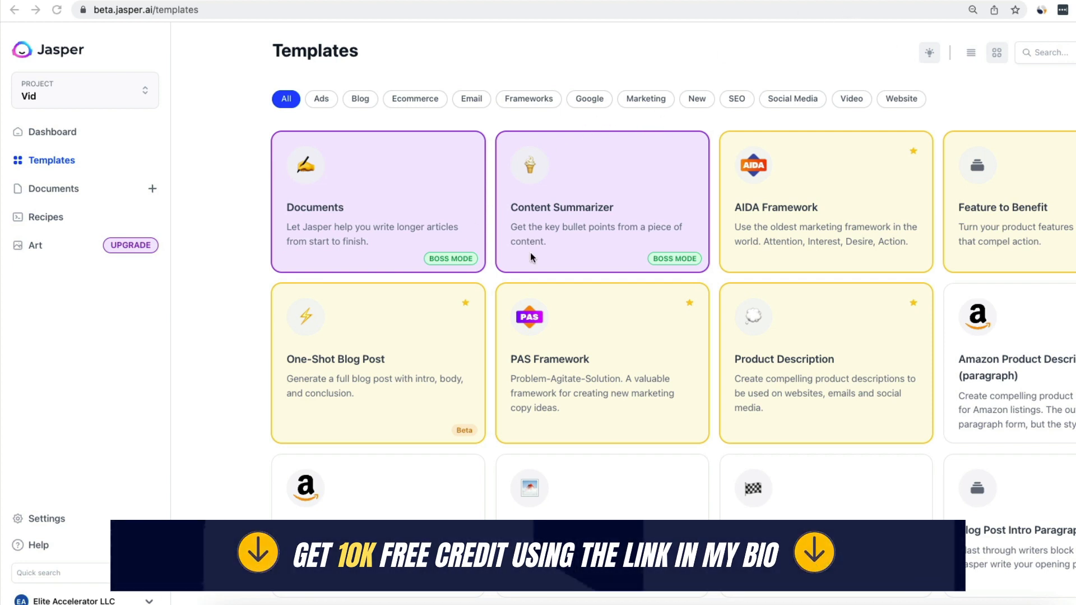
mouse_move(744, 304)
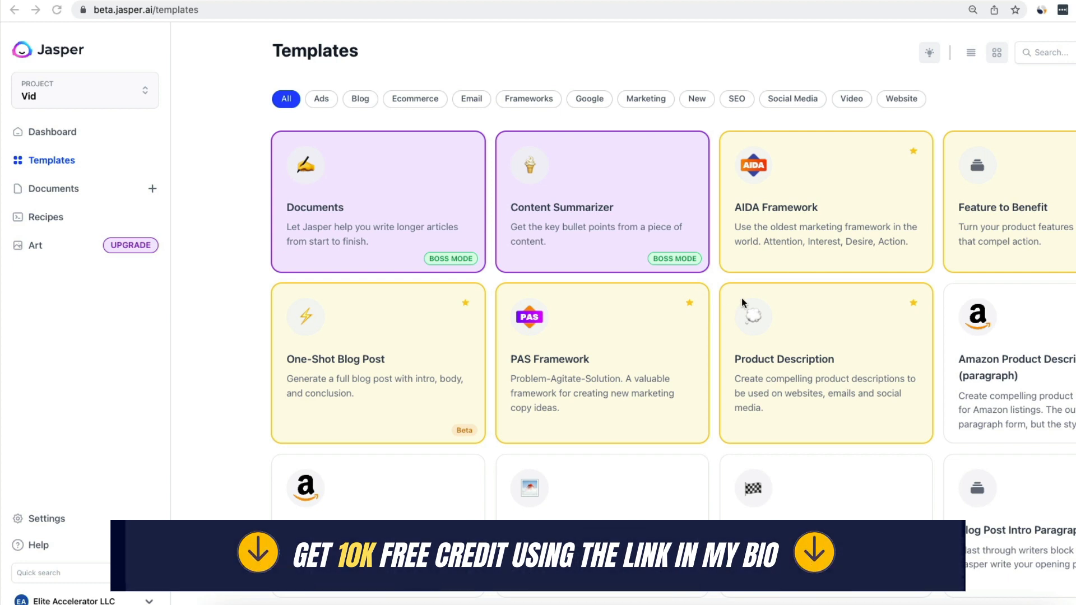
mouse_move(702, 71)
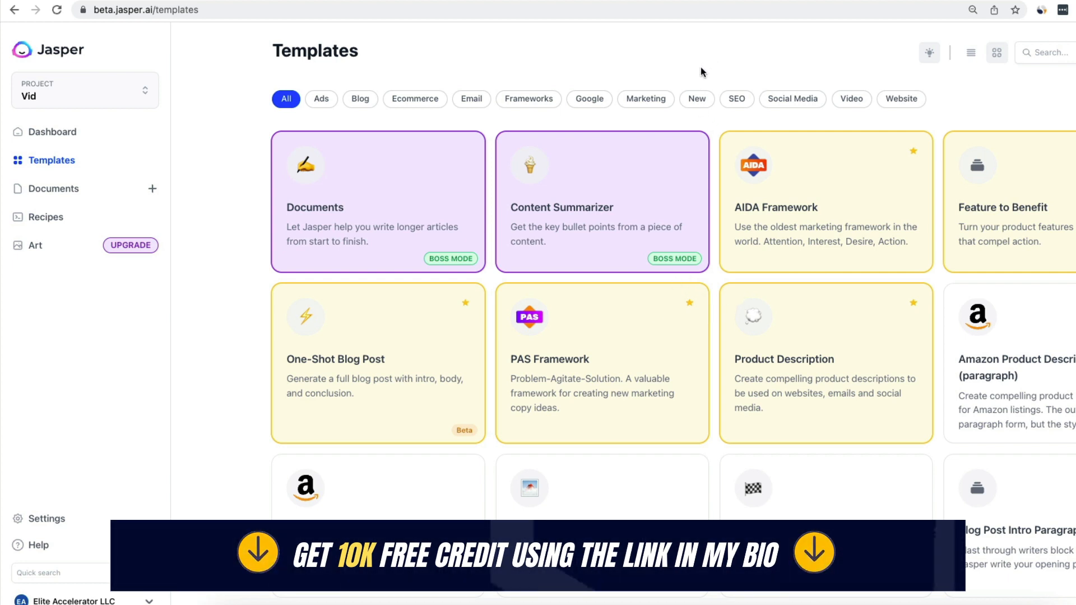
scroll("down", 3)
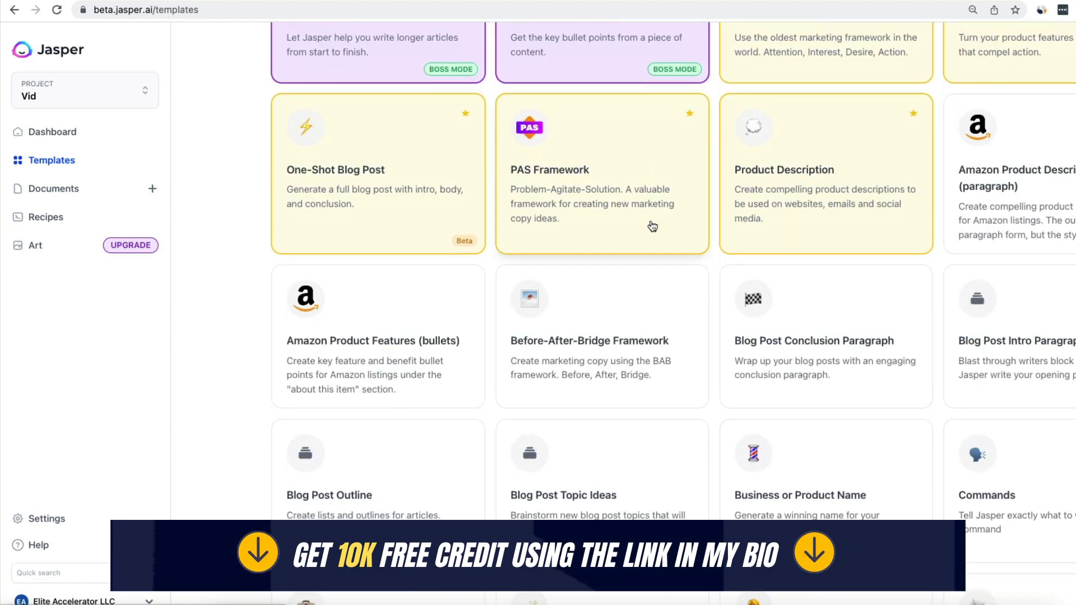
scroll("down", 3)
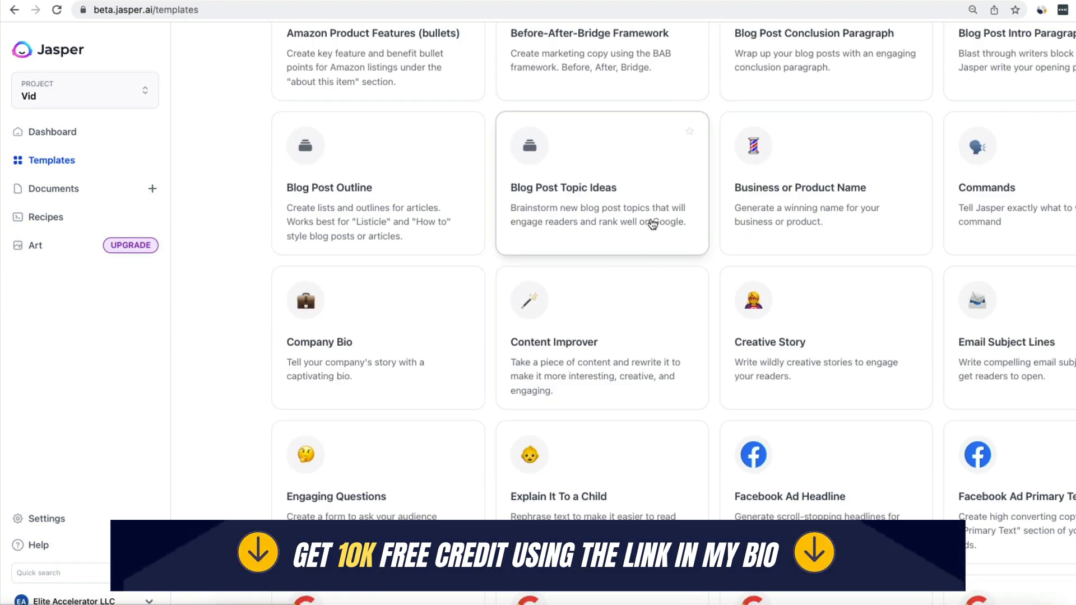
scroll("down", 3)
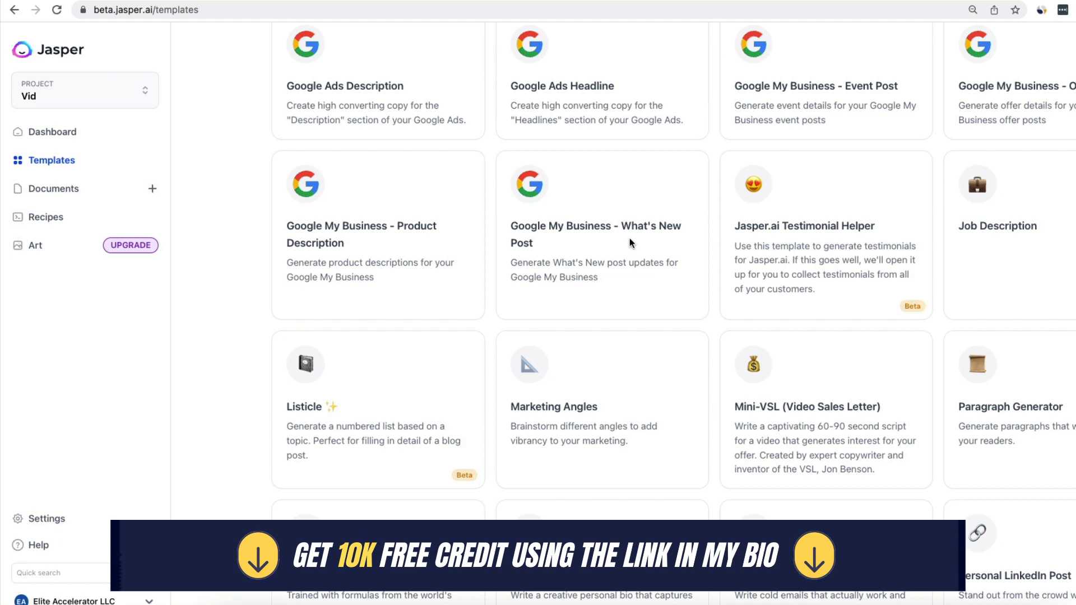
scroll("down", 3)
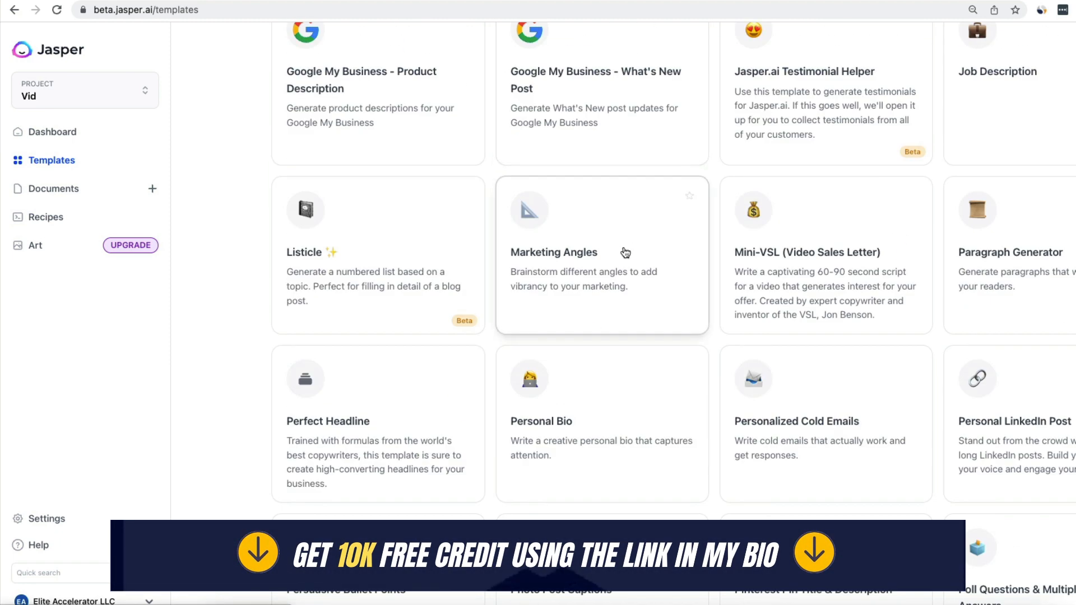
scroll("down", 3)
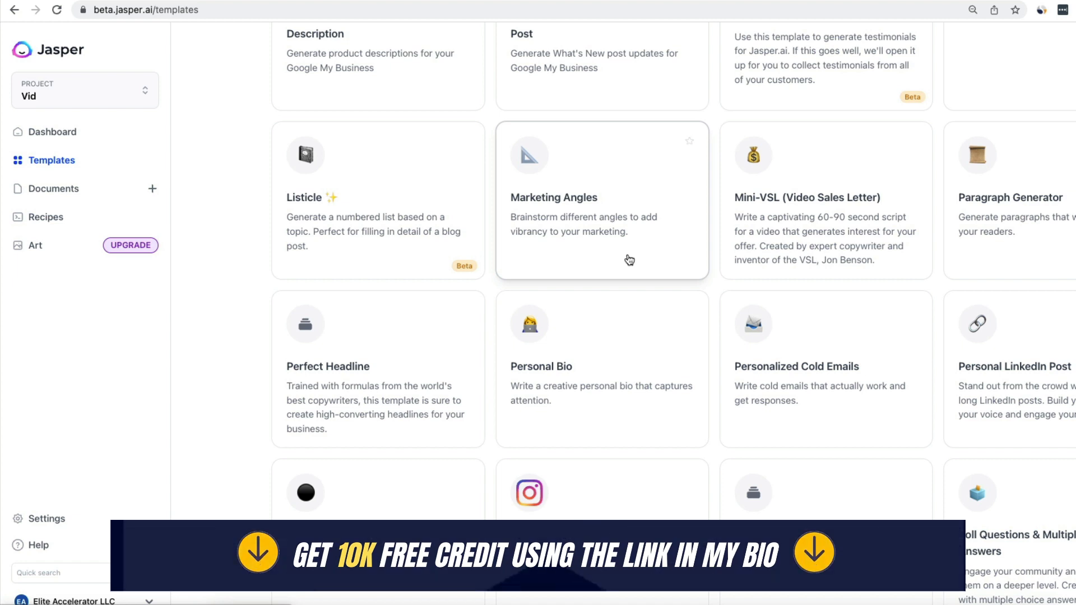
mouse_move(654, 241)
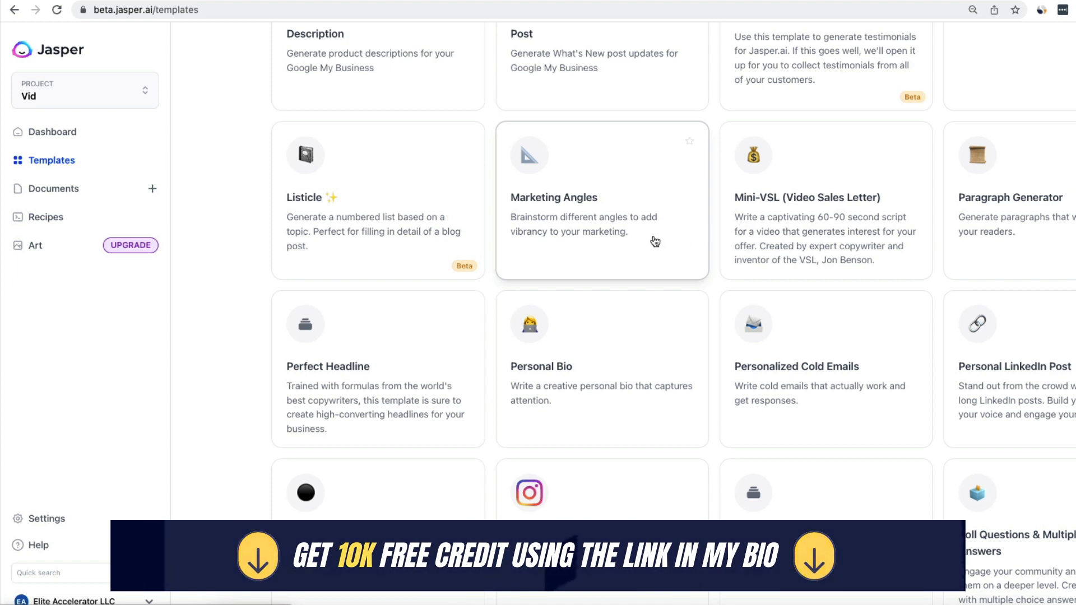
mouse_move(590, 244)
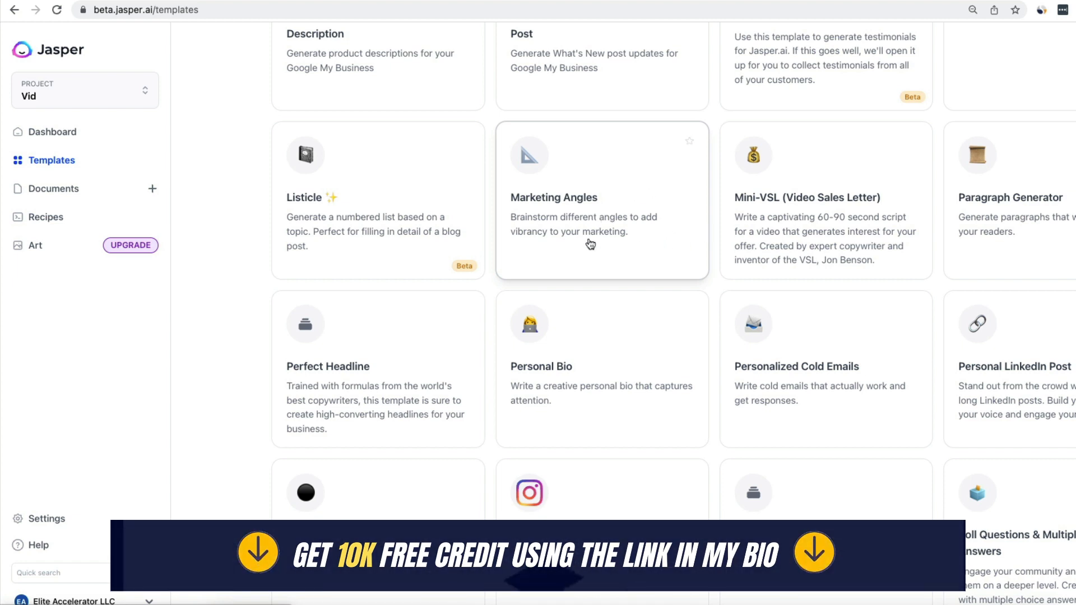
mouse_move(579, 263)
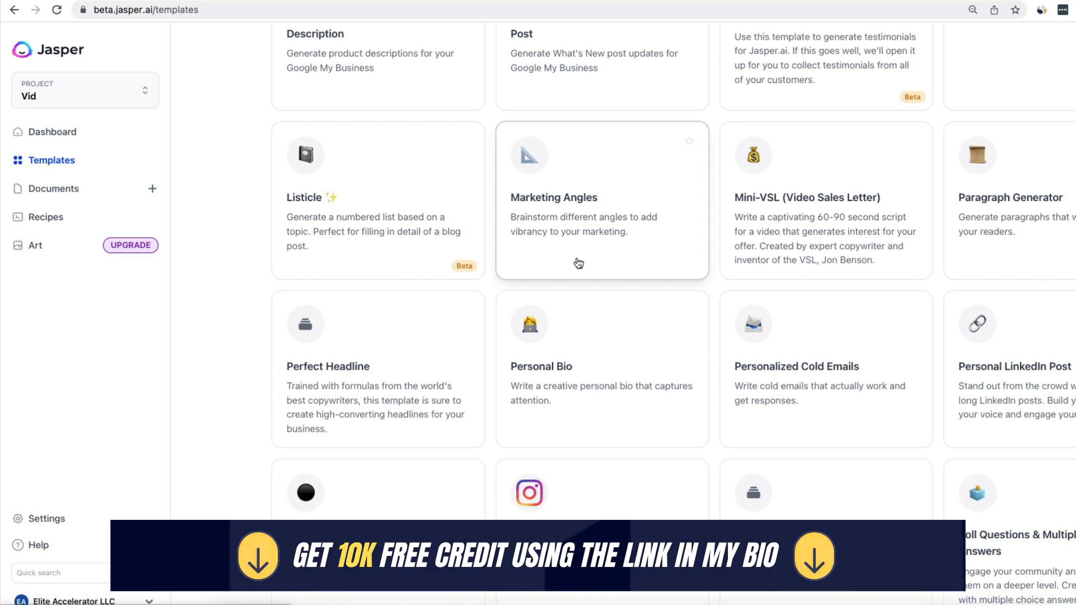
mouse_move(626, 233)
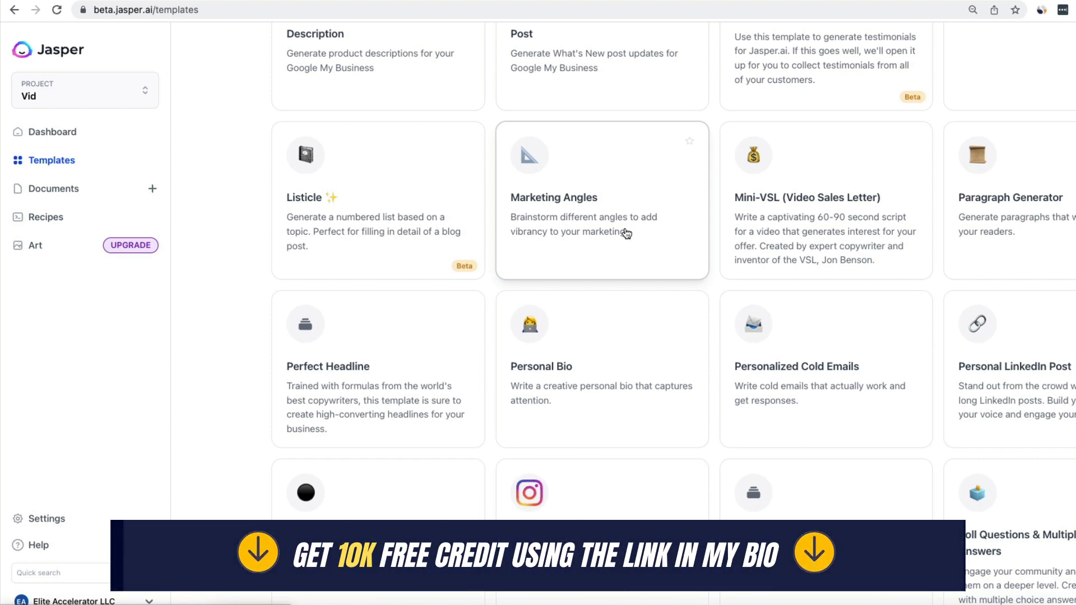
scroll("down", 3)
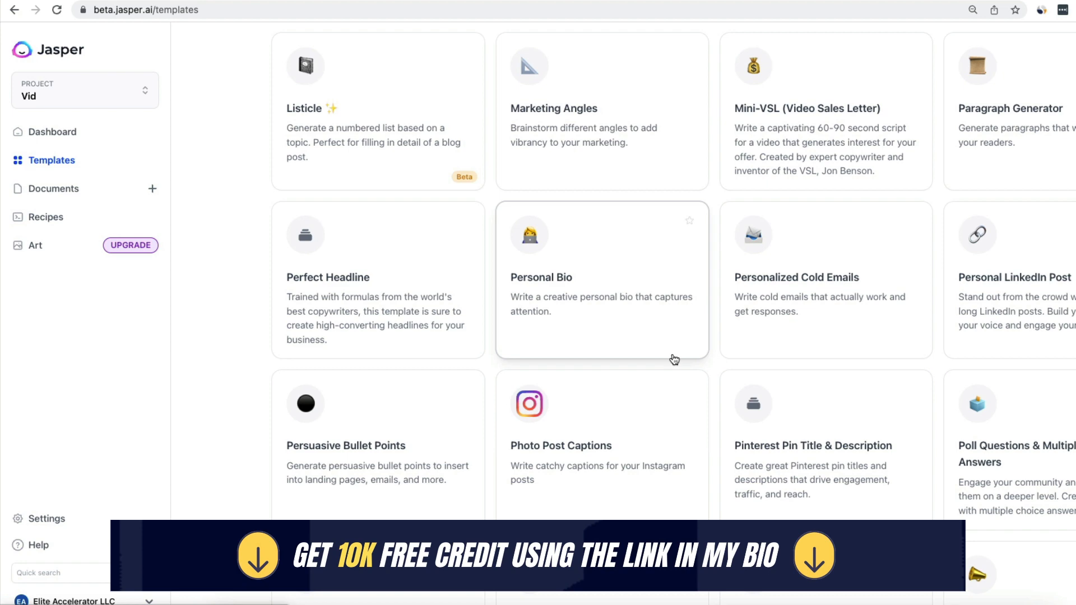
mouse_move(708, 409)
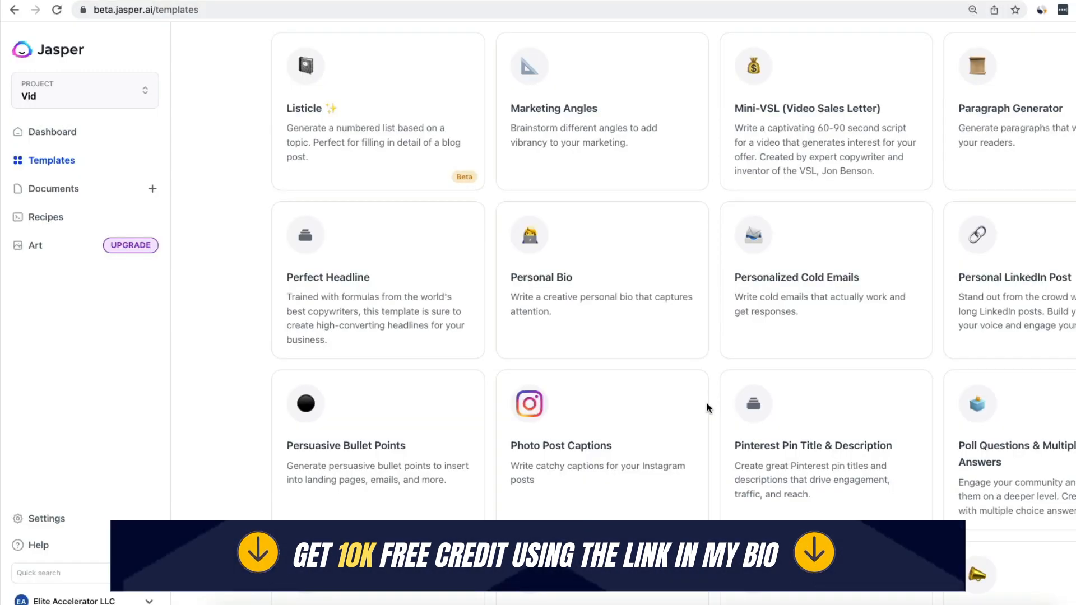
scroll("down", 3)
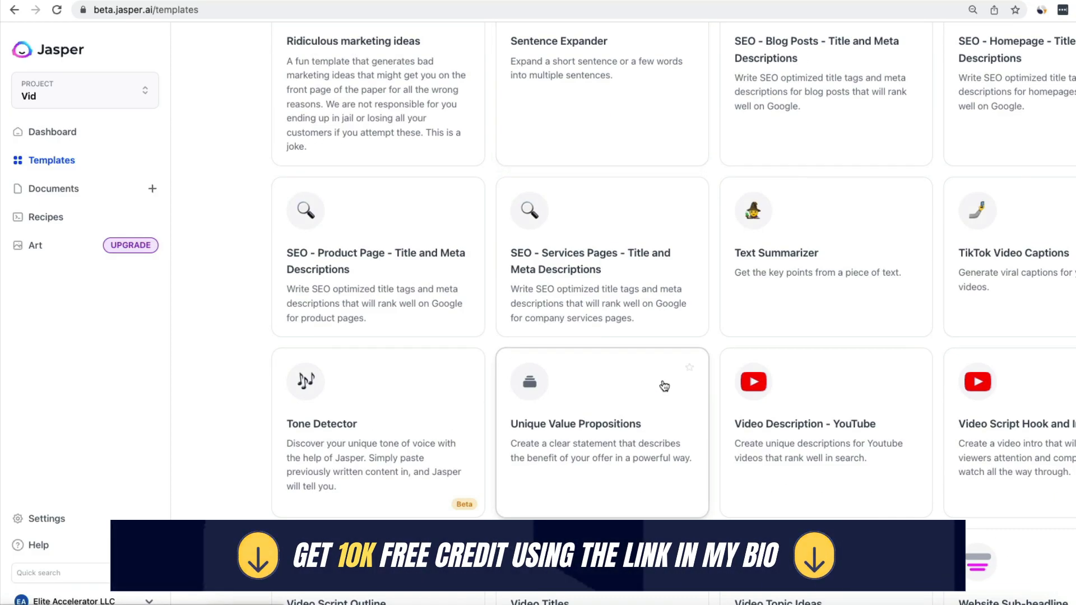
scroll("down", 3)
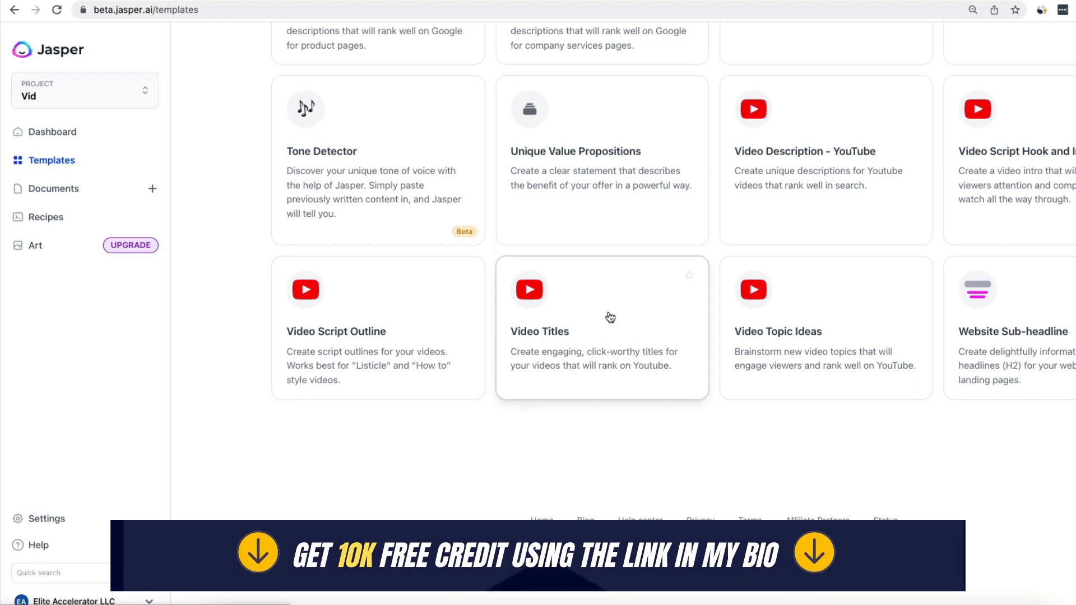
scroll("up", 3)
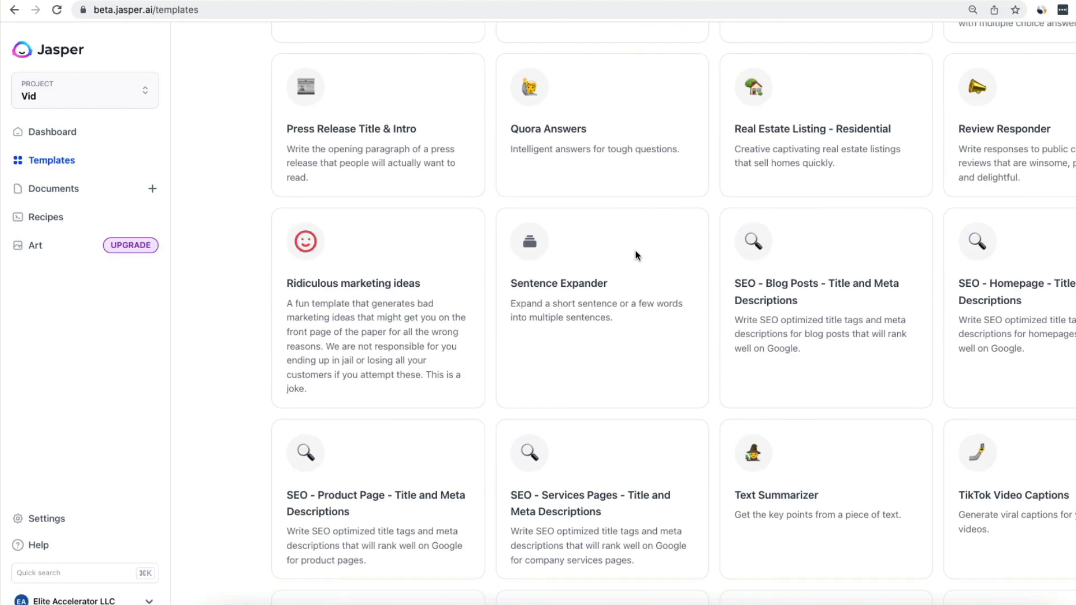
scroll("up", 3)
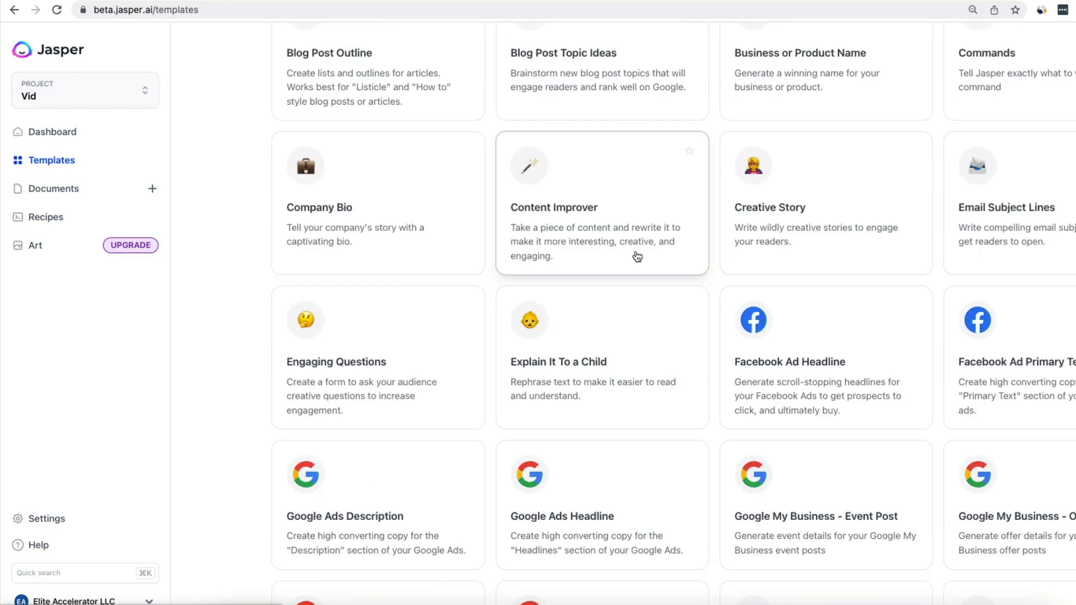
scroll("up", 3)
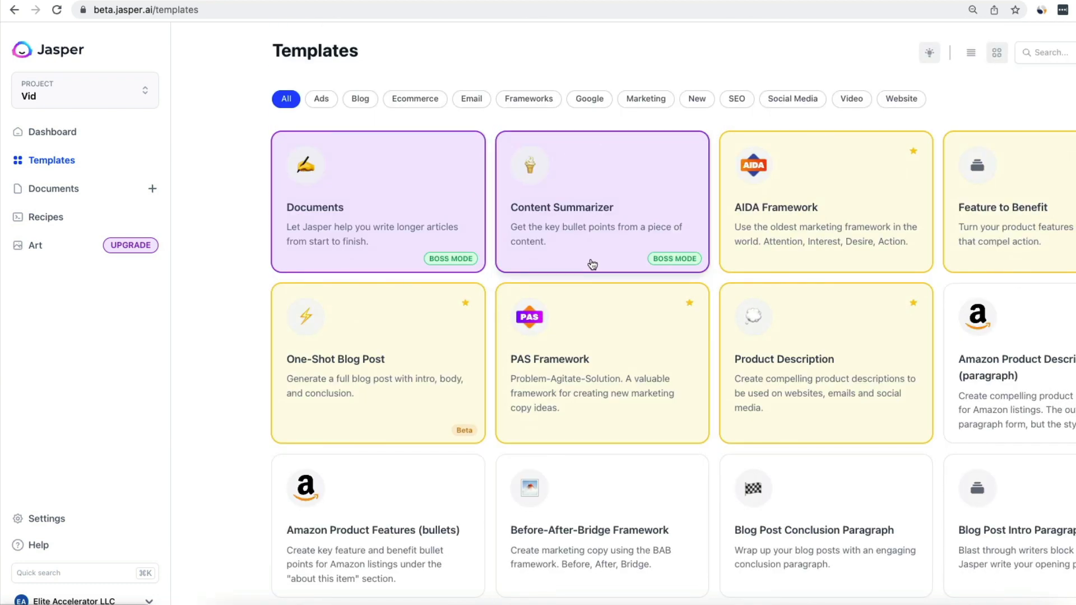